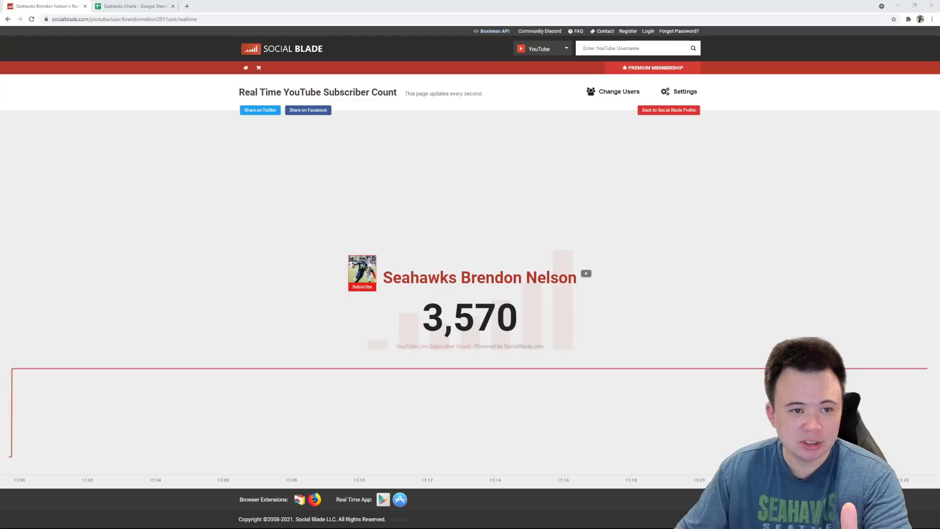
Step: Review the legend labels: Making 53 Man, Probably Making 53 Man, Practice Squad, Might Make PS
left_click(132, 5)
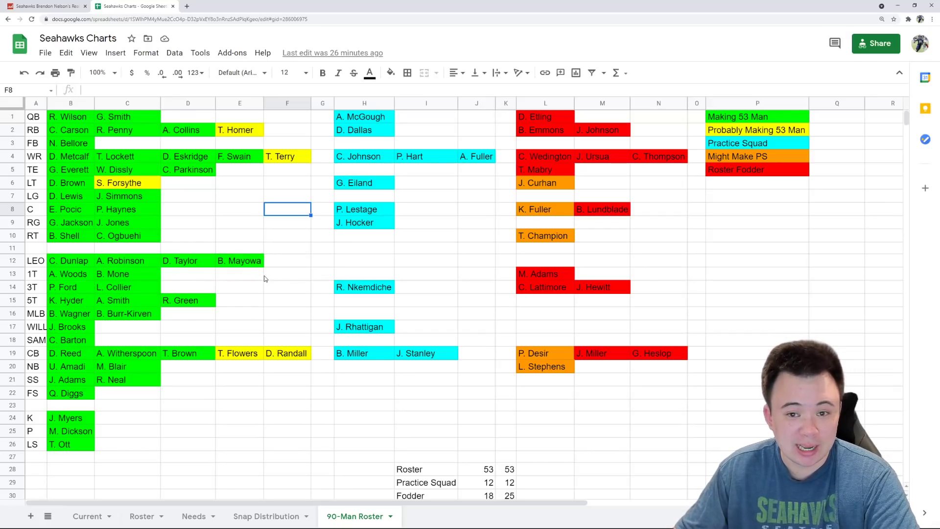
mouse_move(270, 278)
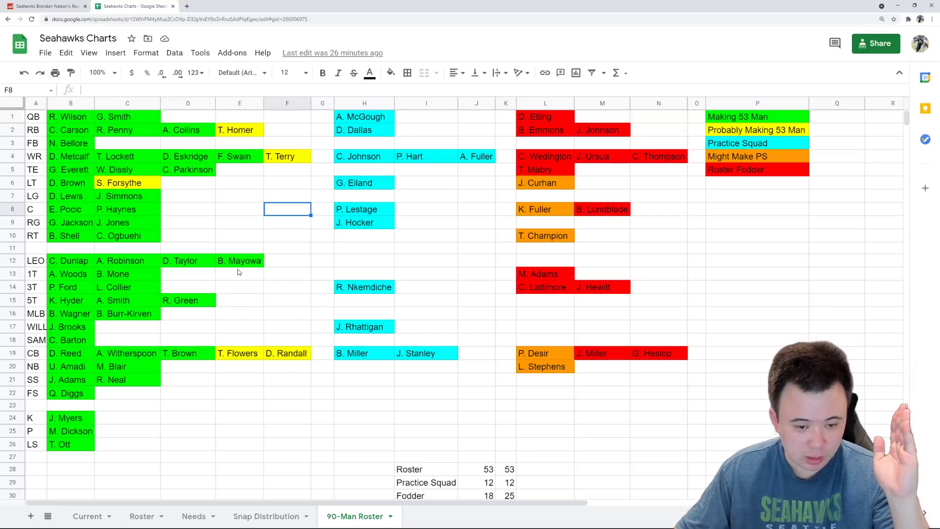
mouse_move(408, 257)
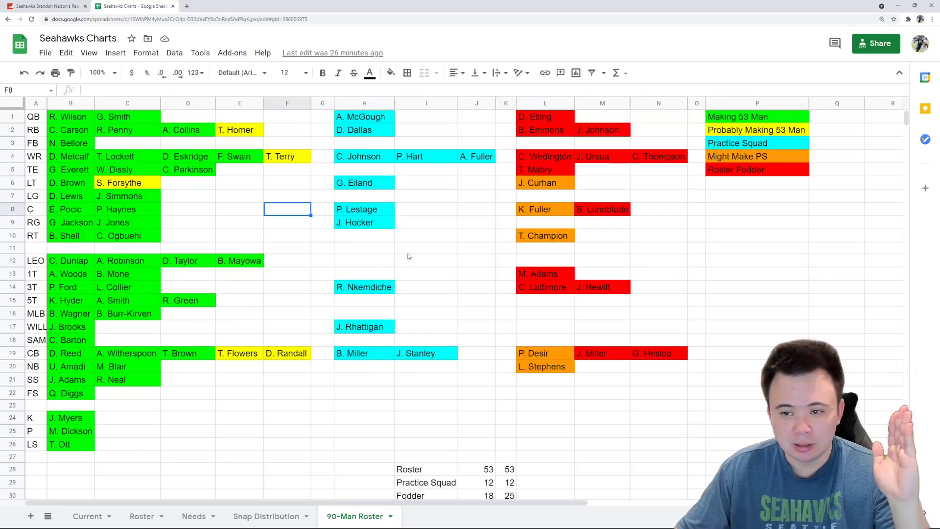
left_click(756, 117)
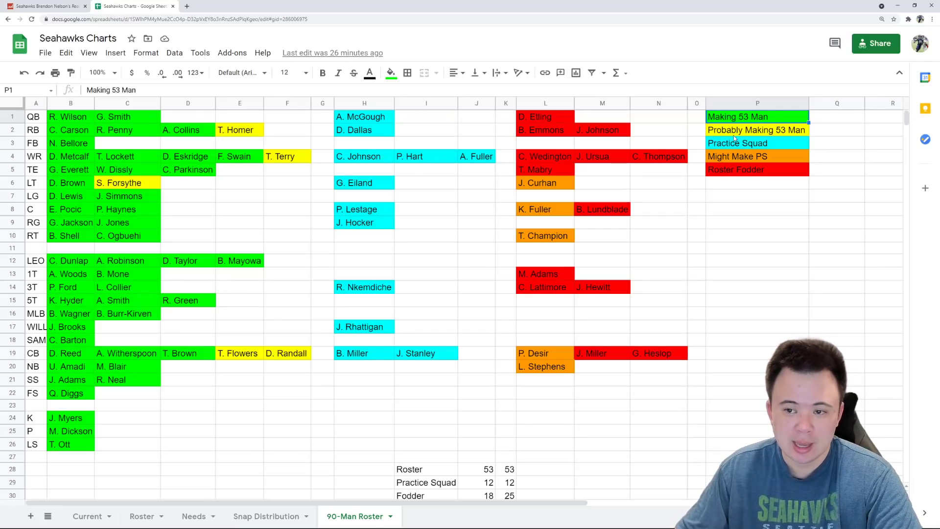
left_click(756, 129)
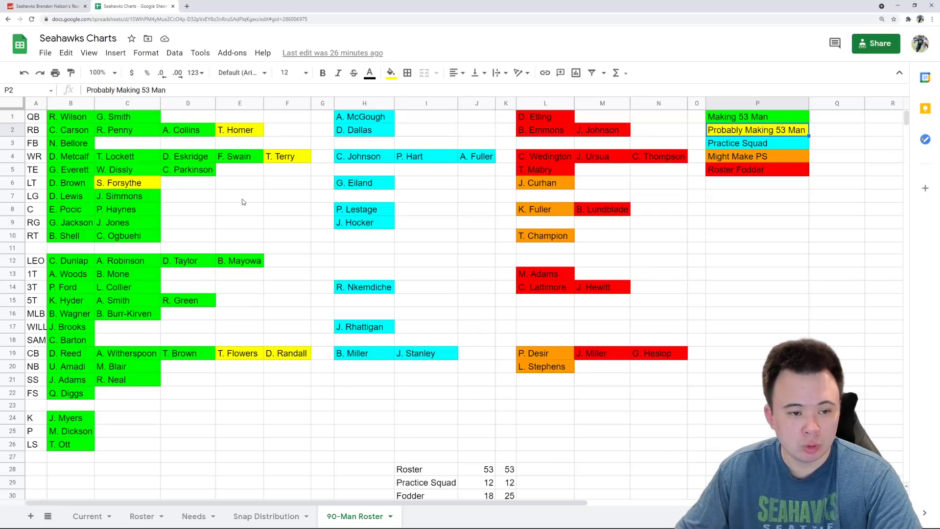
mouse_move(243, 190)
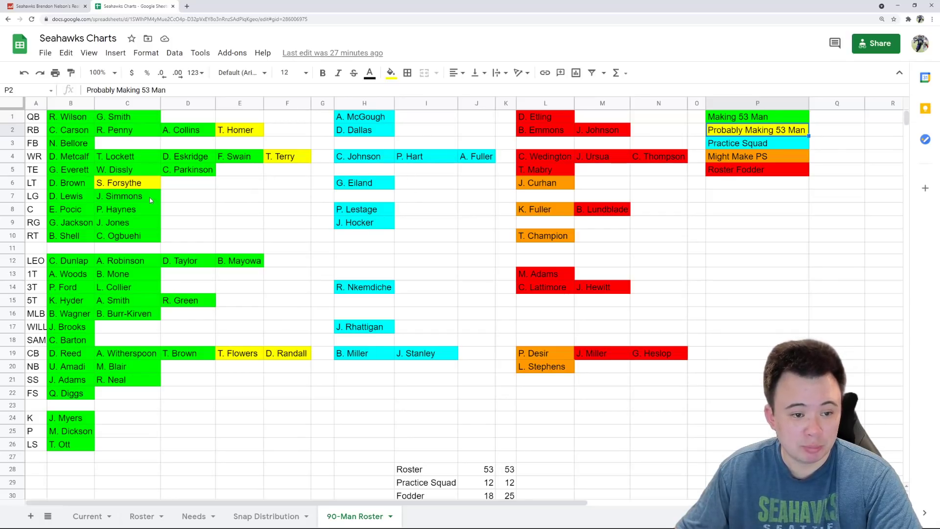
mouse_move(200, 191)
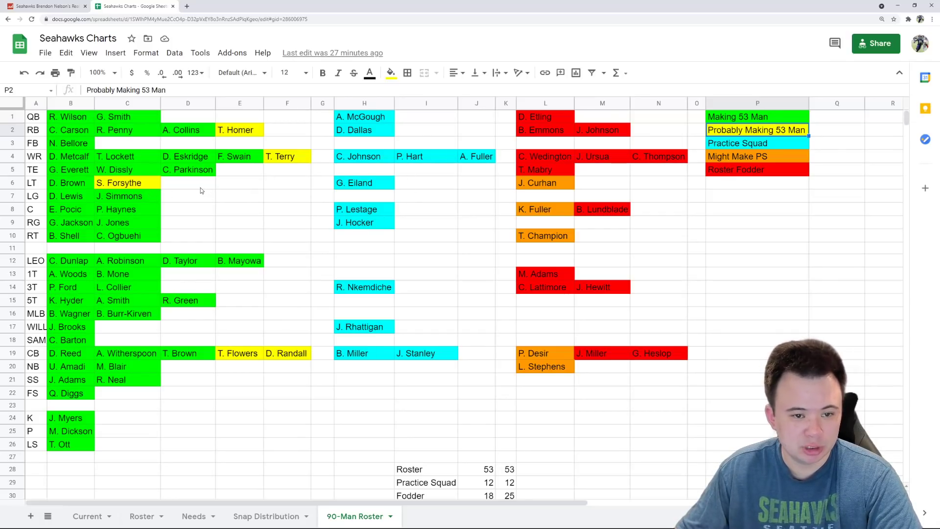
left_click(757, 142)
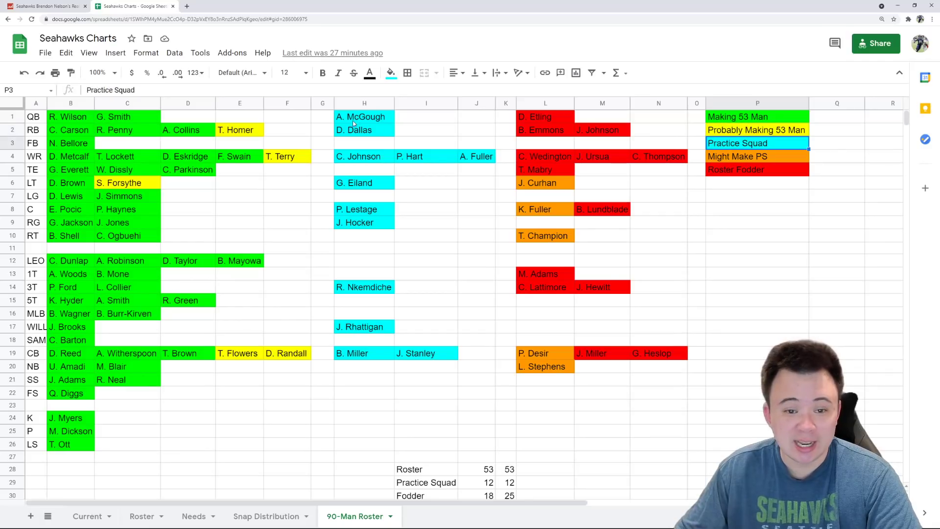
mouse_move(349, 124)
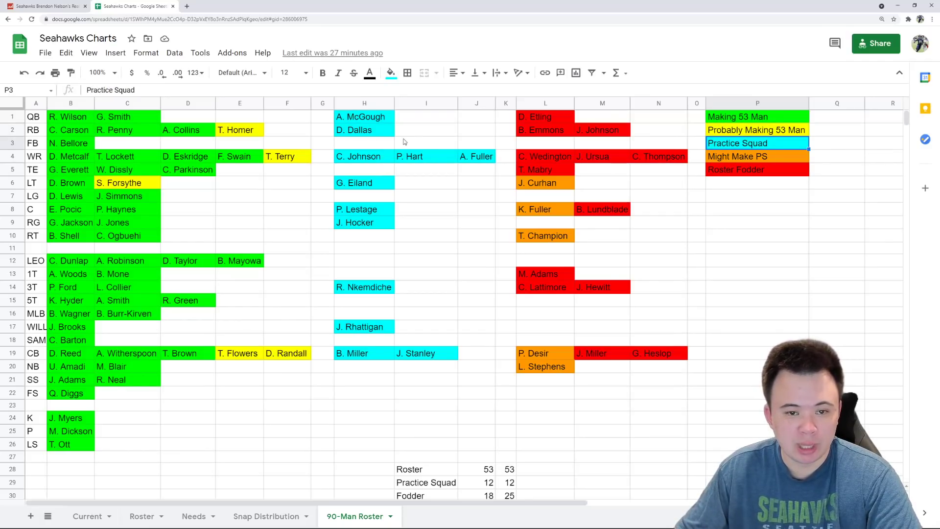
mouse_move(441, 269)
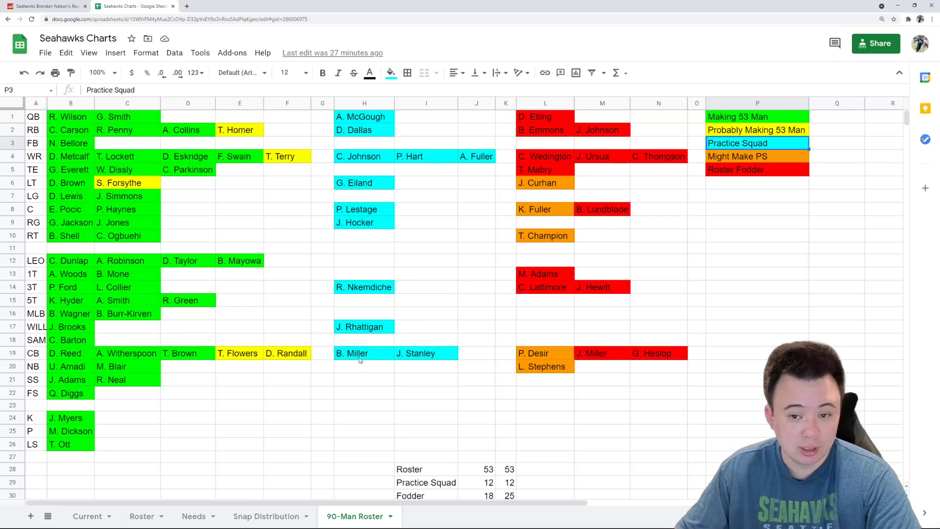
left_click(757, 157)
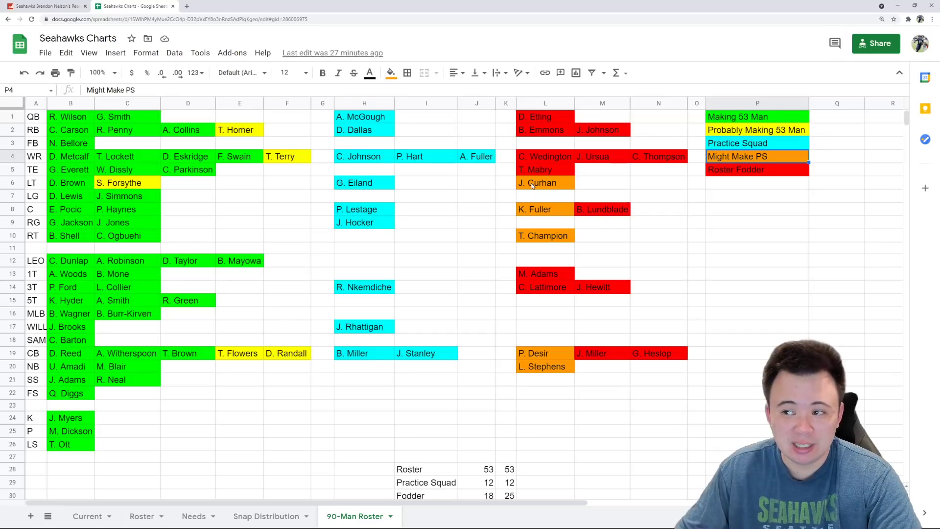
mouse_move(526, 227)
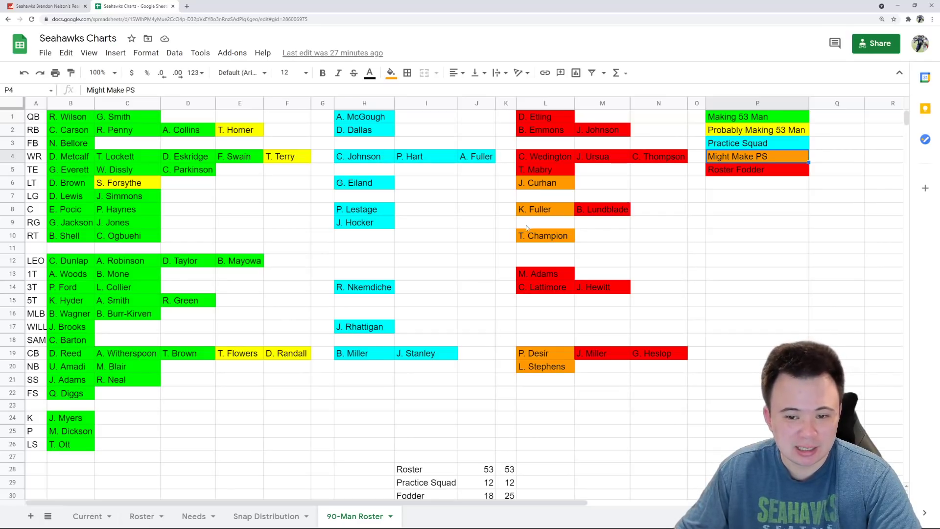
mouse_move(606, 232)
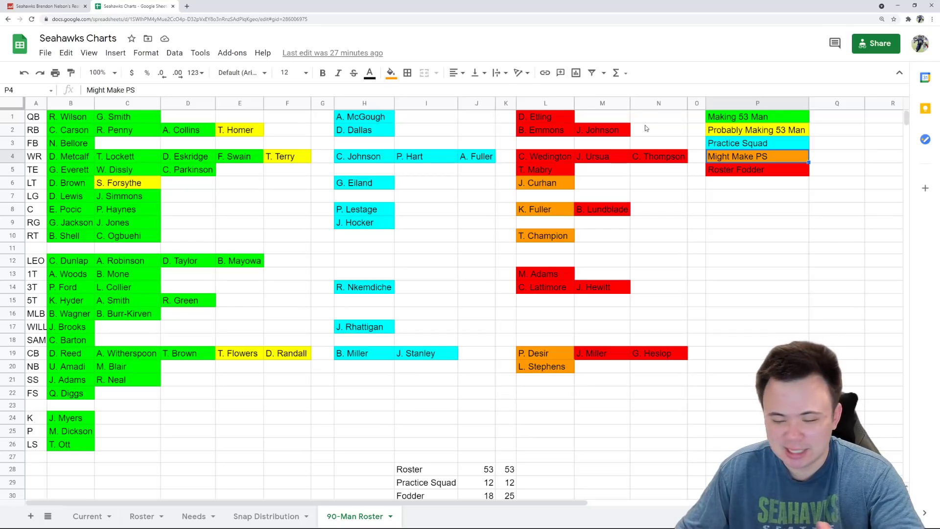
mouse_move(648, 235)
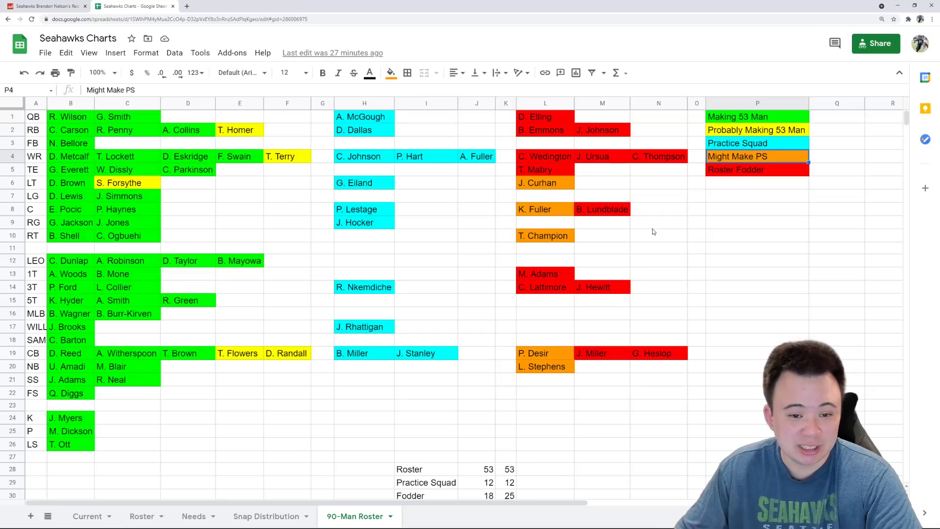
mouse_move(634, 235)
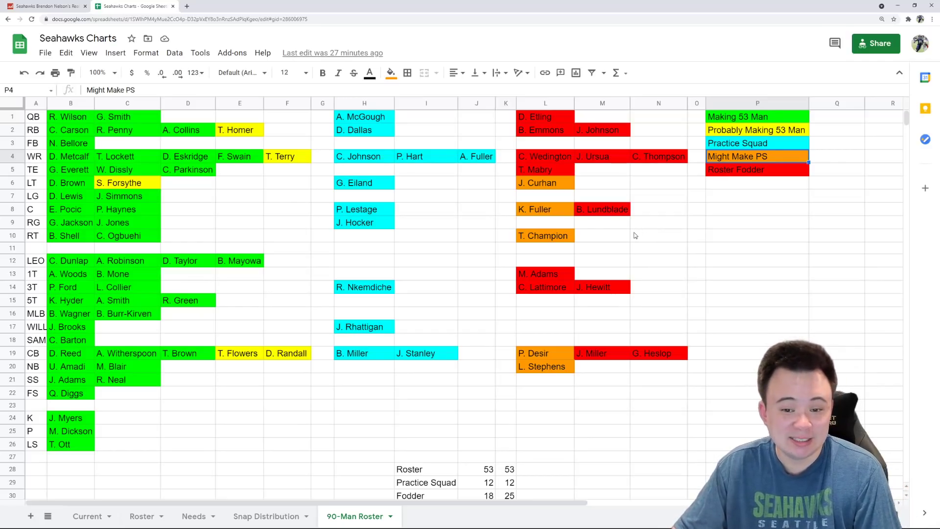
mouse_move(638, 240)
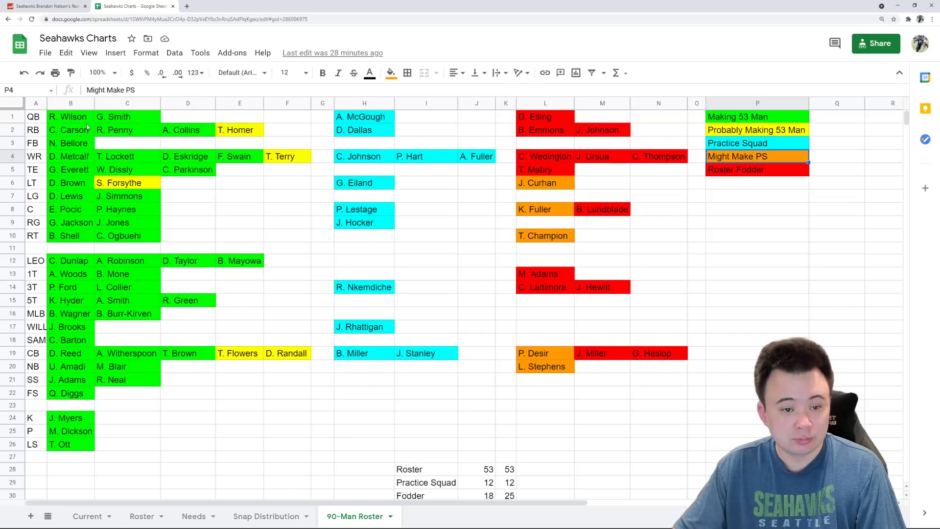
Step: Highlight the projected roster block, the practice squad group and the long-shot group
left_click_drag(71, 117, 287, 444)
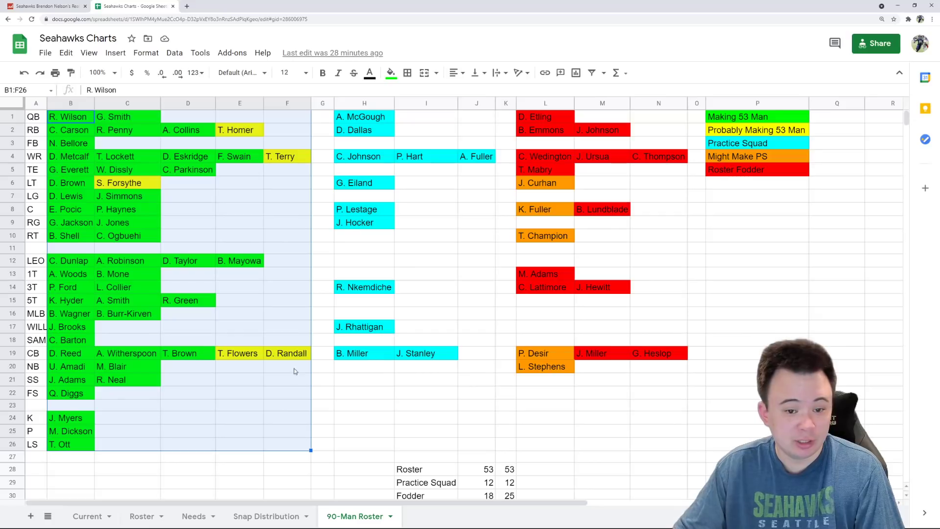
mouse_move(346, 143)
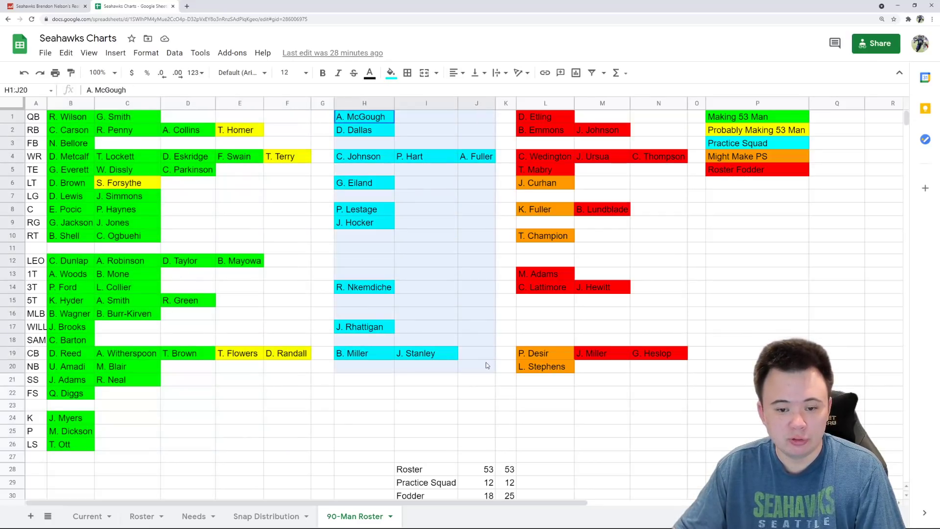
left_click(426, 235)
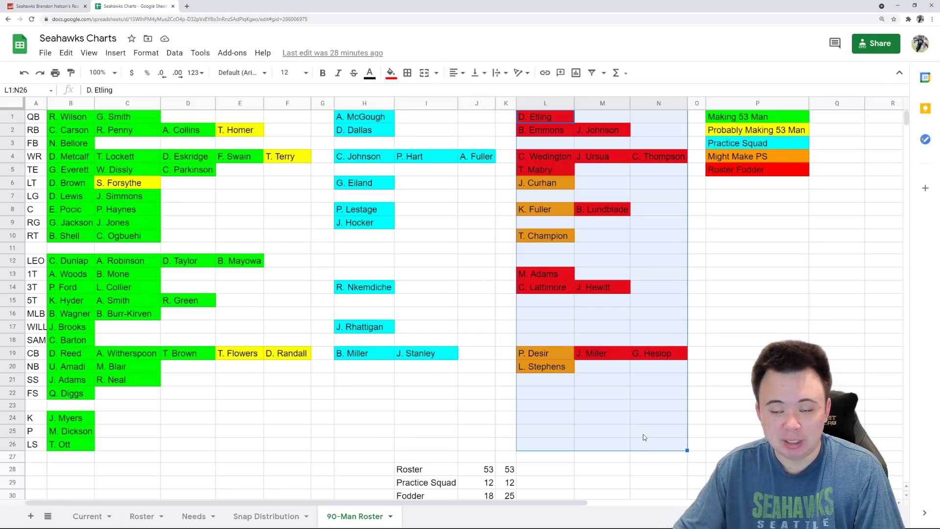
left_click(719, 405)
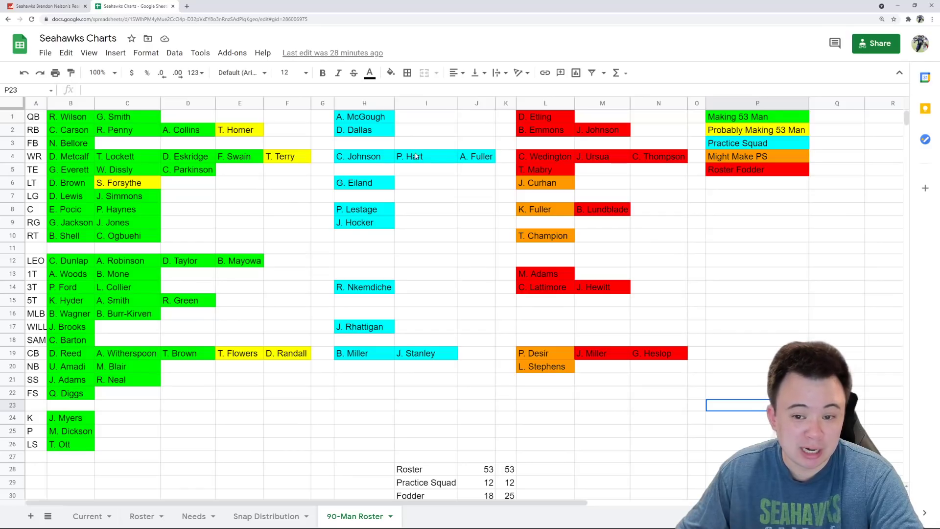
mouse_move(615, 162)
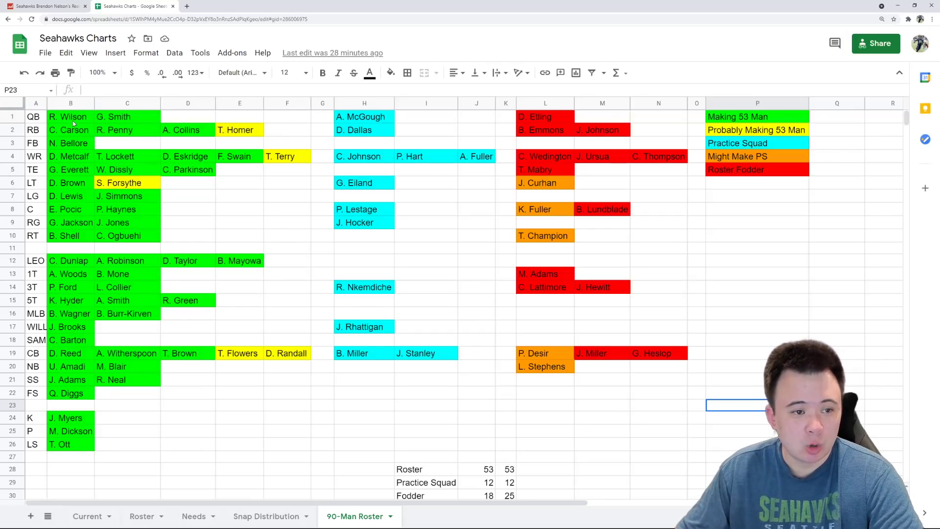
Step: Review quarterback and running back predictions, from R. Wilson through B. Emmons
left_click(67, 116)
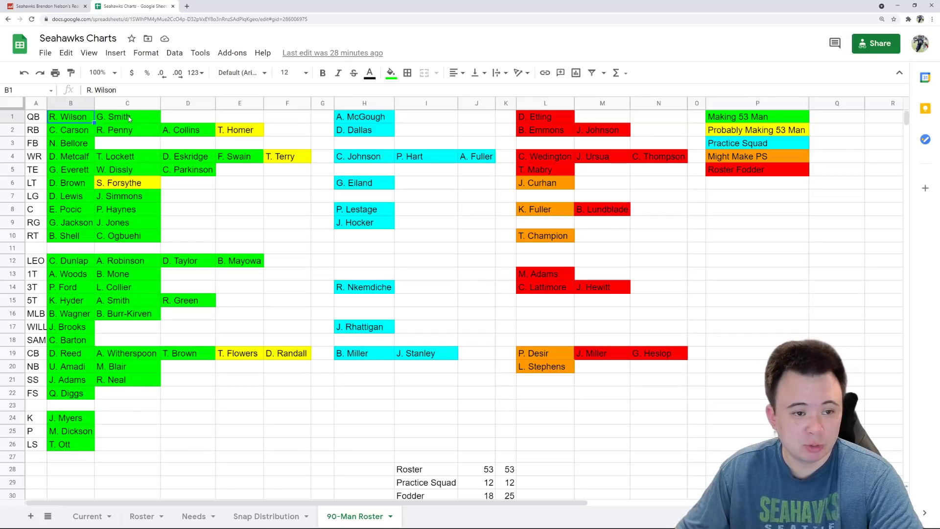
left_click(127, 117)
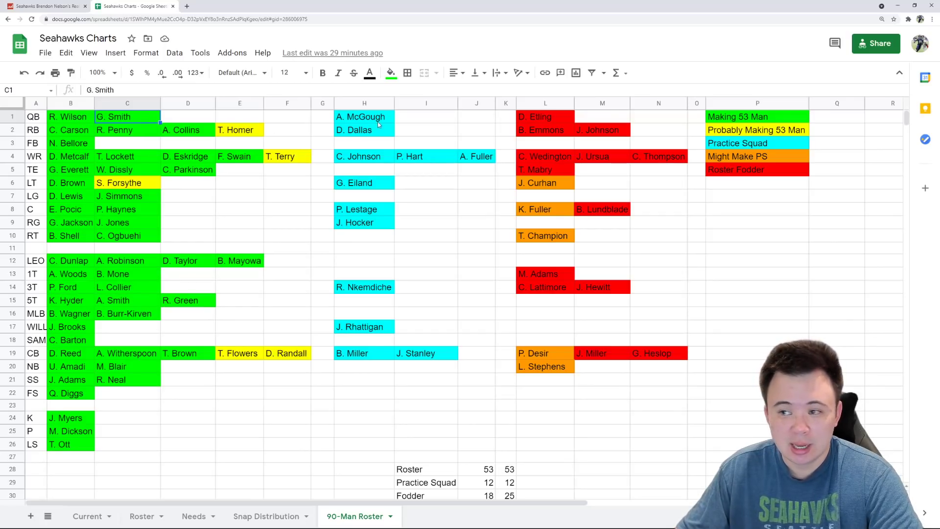
left_click(363, 116)
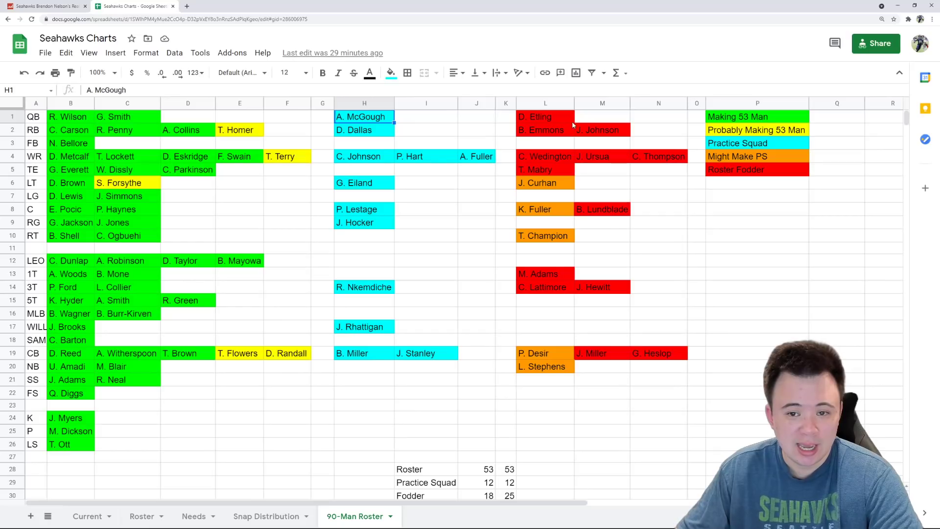
left_click(544, 117)
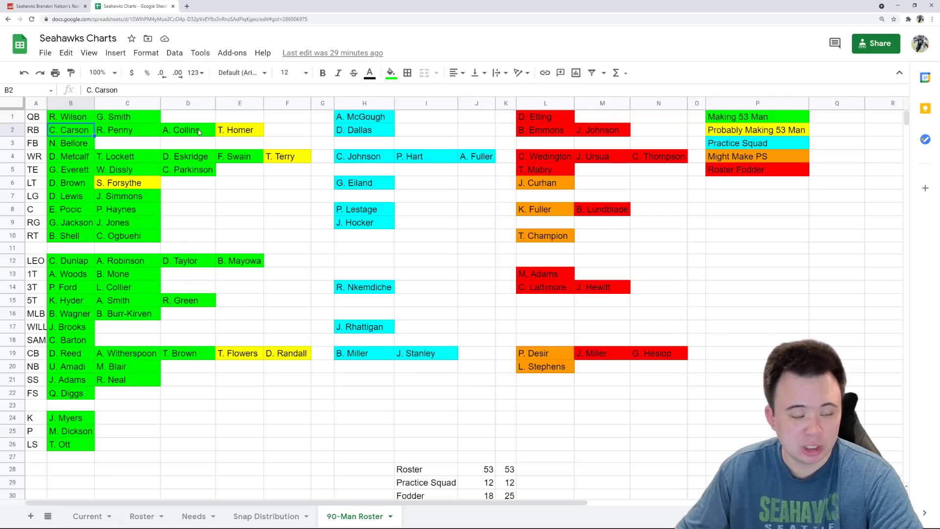
mouse_move(111, 133)
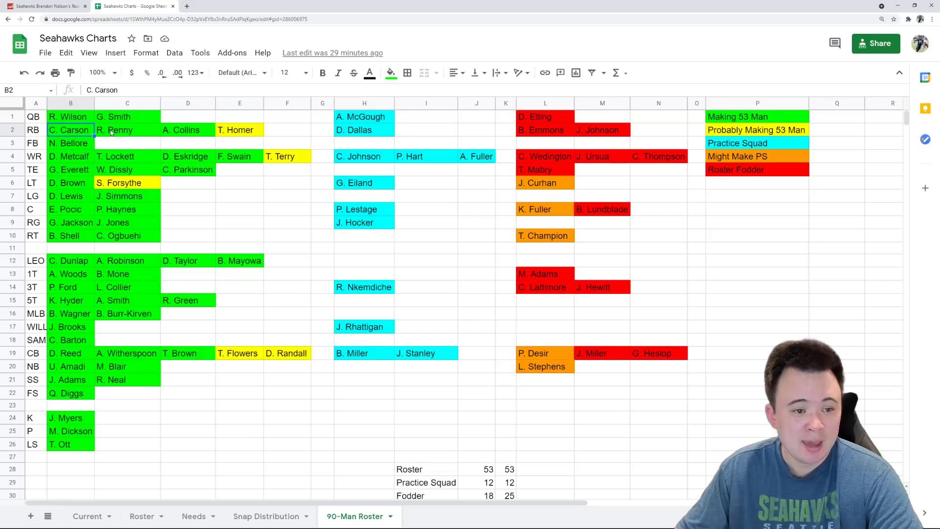
left_click(127, 130)
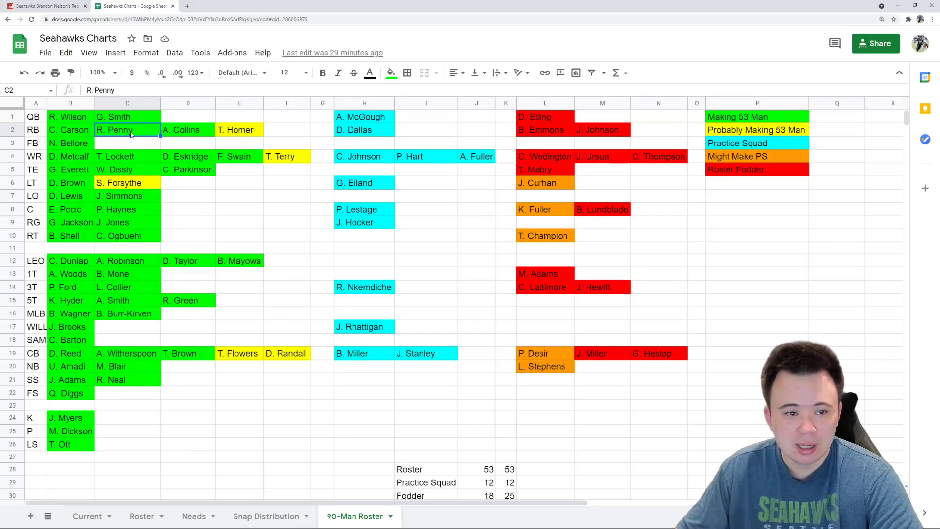
left_click(238, 130)
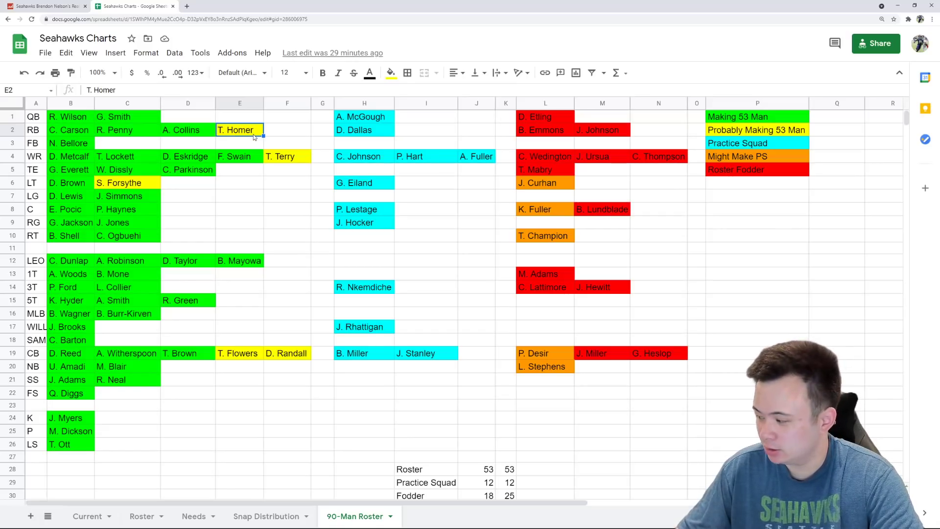
left_click(364, 130)
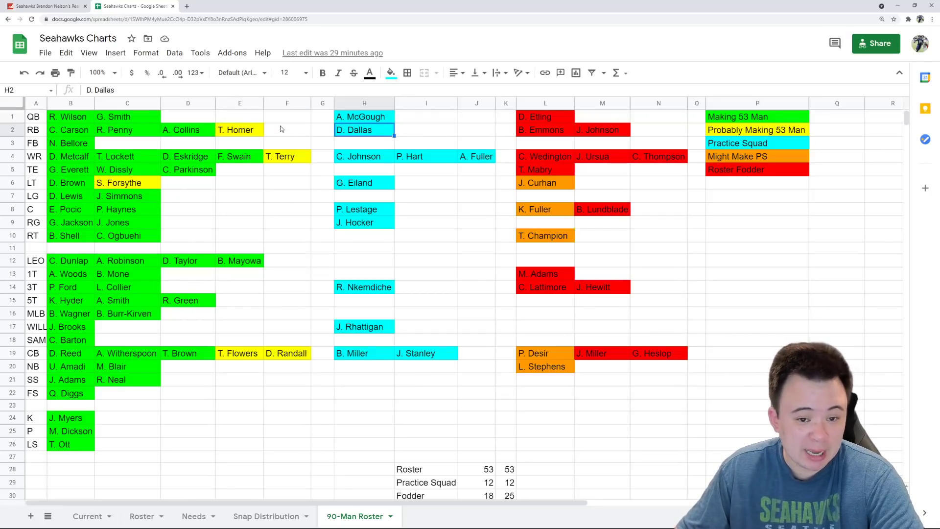
mouse_move(357, 133)
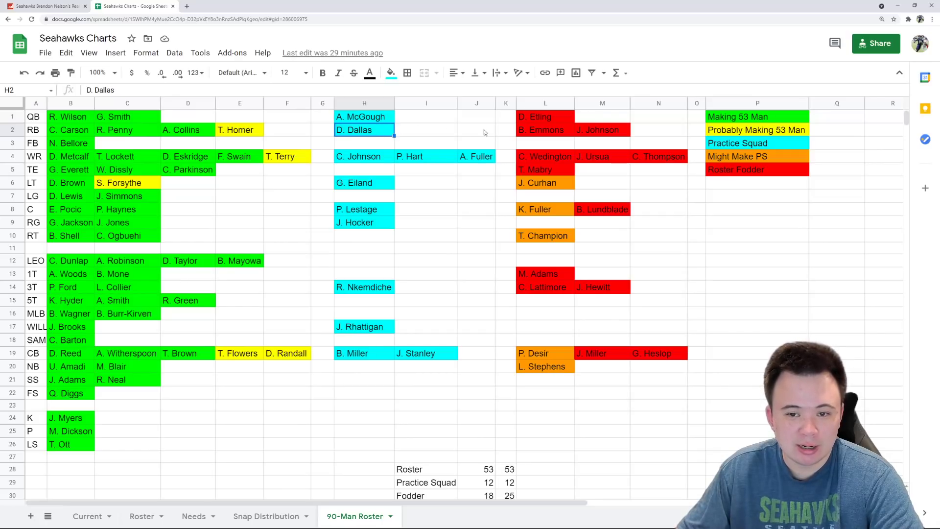
left_click(543, 130)
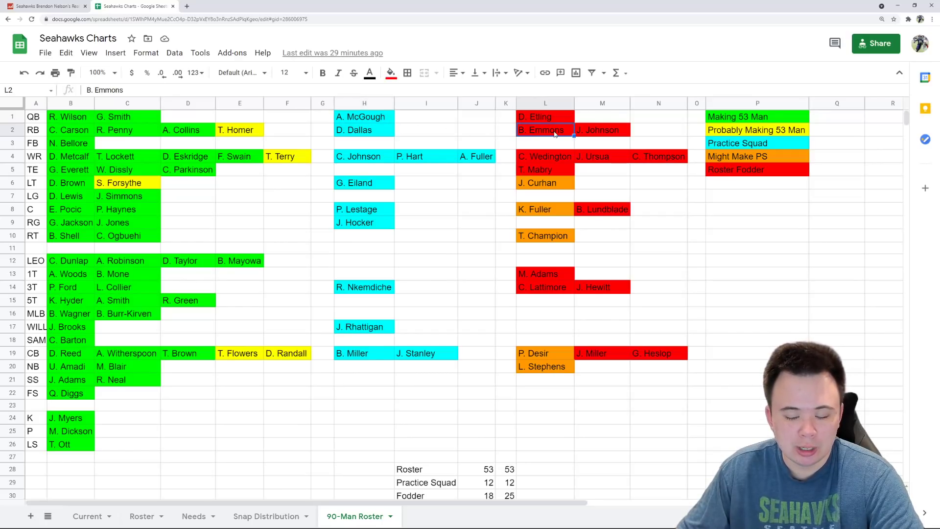
mouse_move(606, 137)
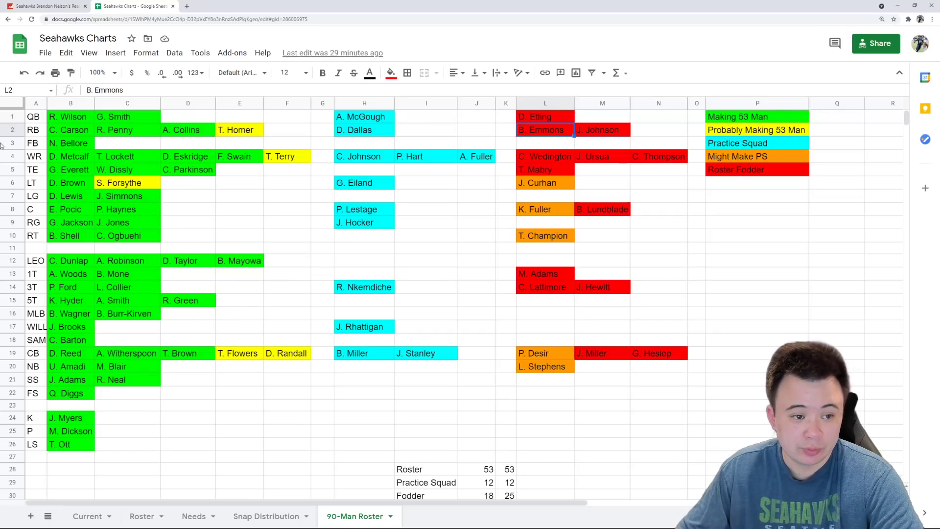
Step: Review fullback N. Bellore and receivers Metcalf, Lockett, Eskridge, Swain, Terry, Johnson, Hart
left_click(69, 142)
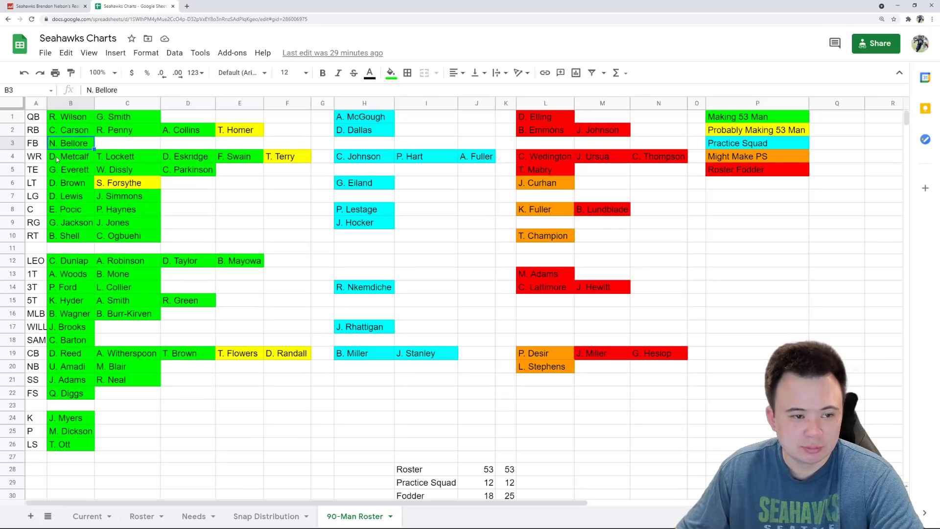
left_click(70, 156)
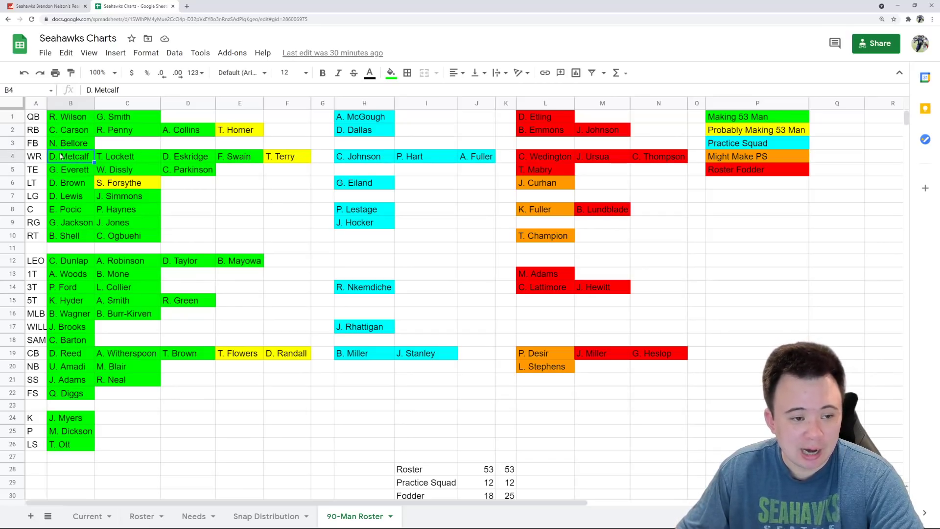
left_click(127, 156)
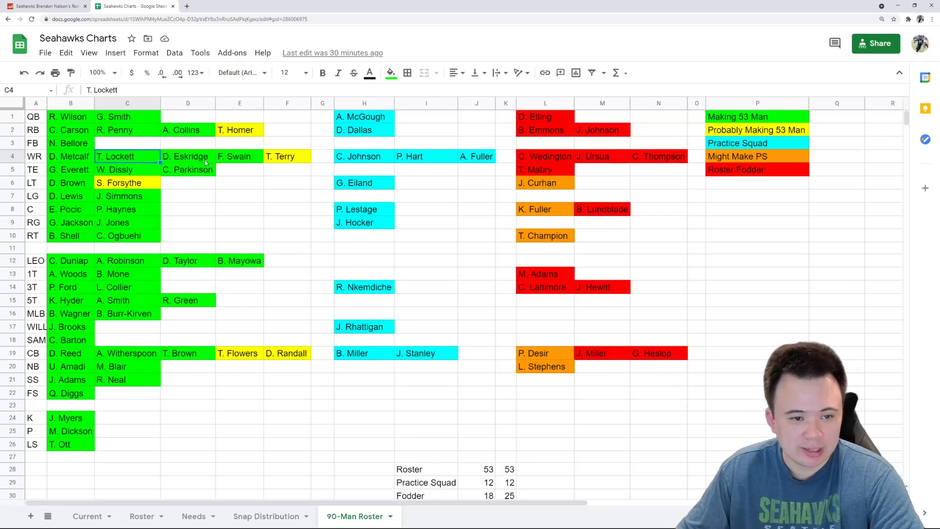
left_click(187, 156)
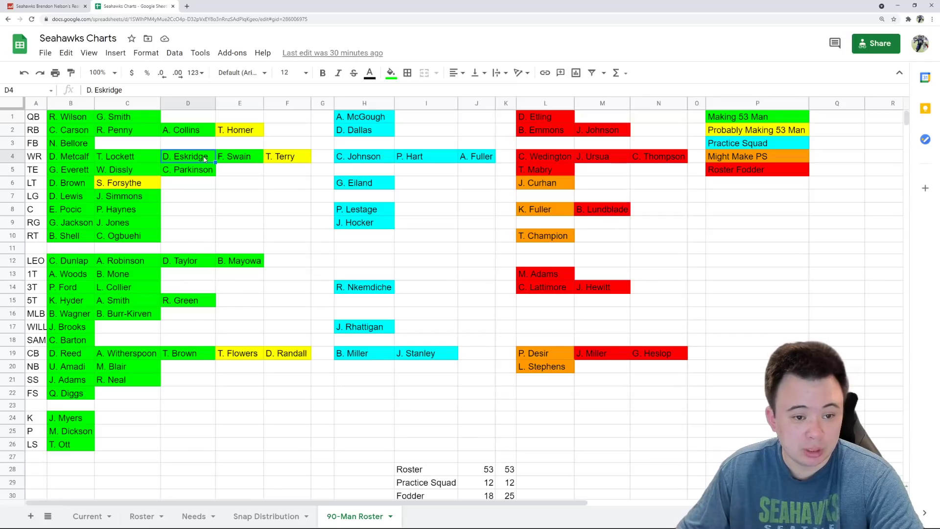
left_click(240, 155)
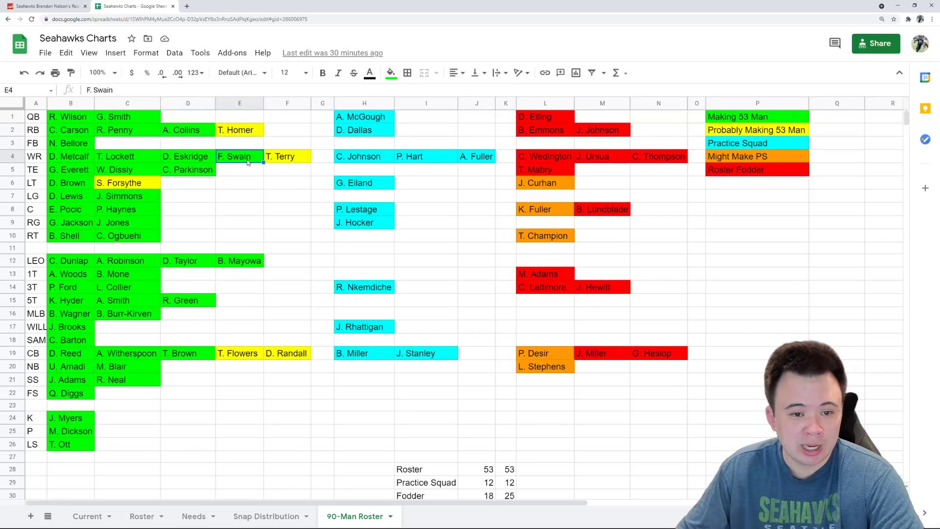
left_click(286, 157)
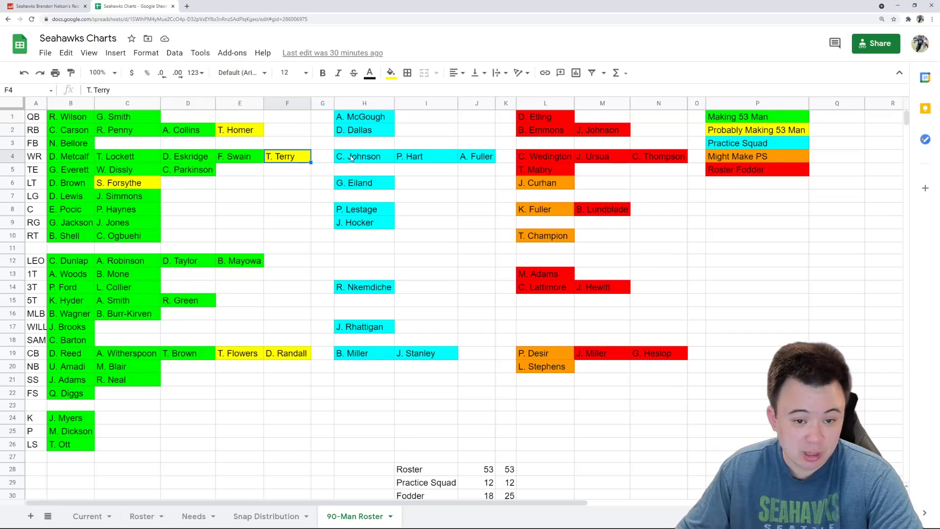
left_click(364, 155)
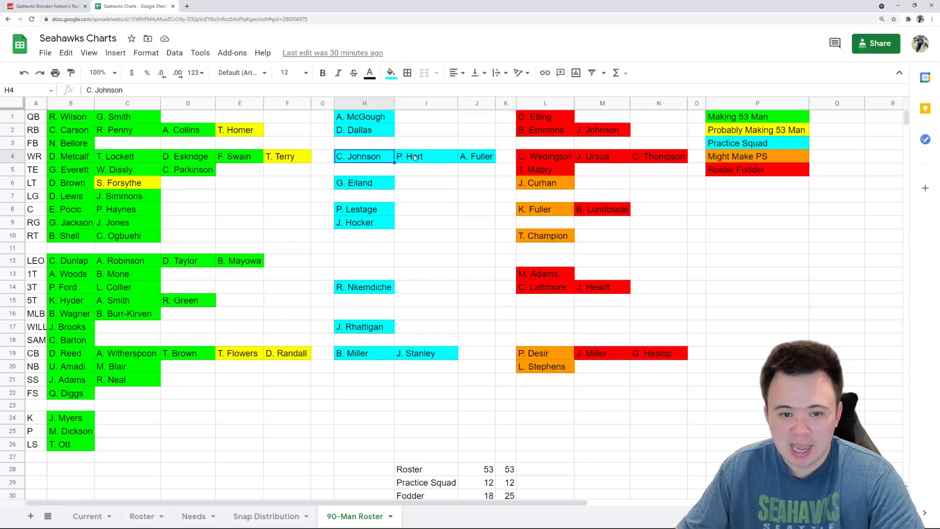
left_click(425, 157)
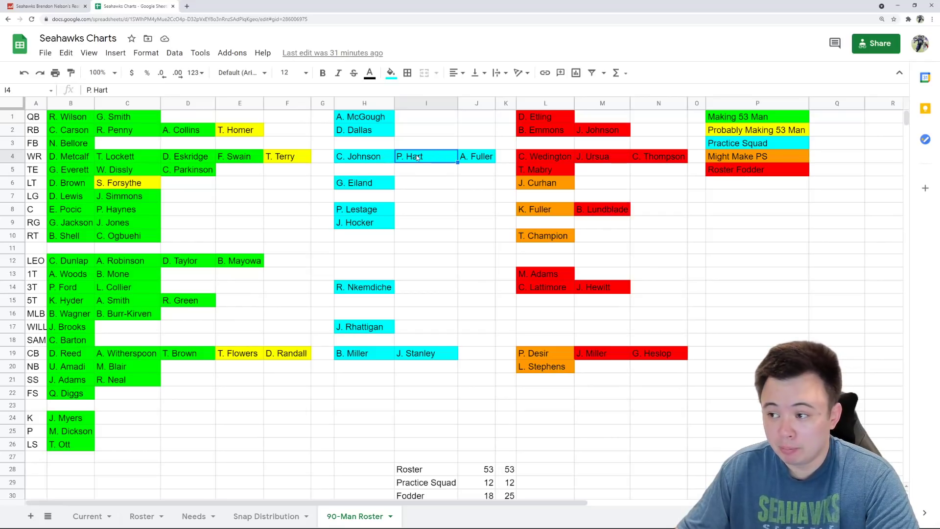
mouse_move(439, 162)
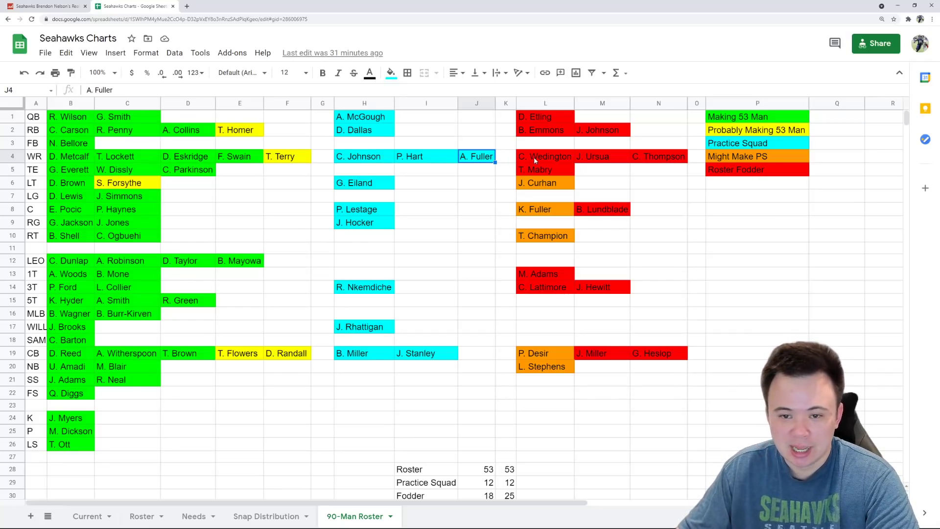
Step: Review receiver roster fodder, A. Fuller, and tight ends G. Everett through T. Mabry
left_click(544, 156)
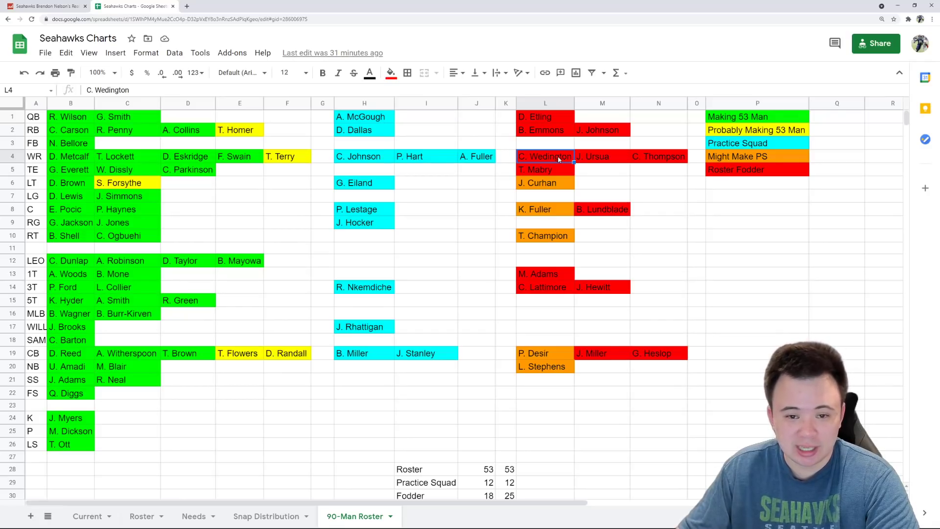
left_click(602, 157)
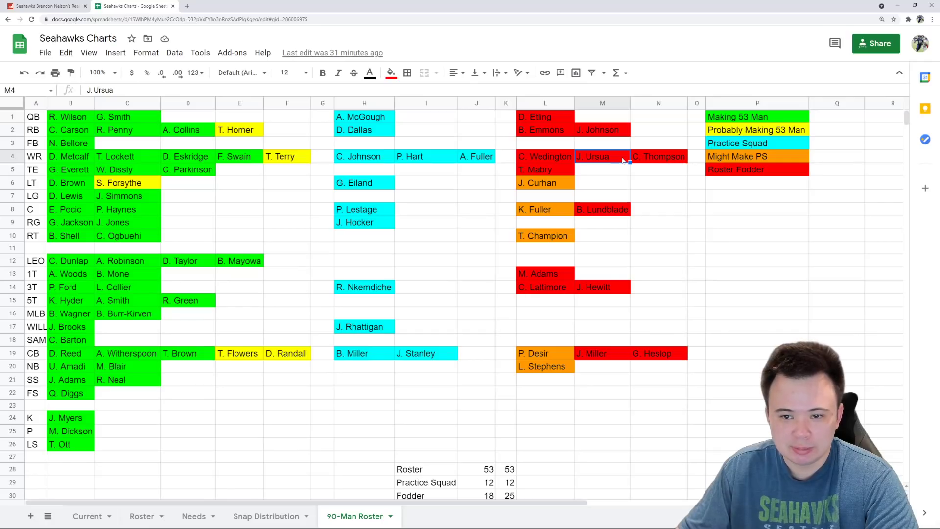
left_click(658, 156)
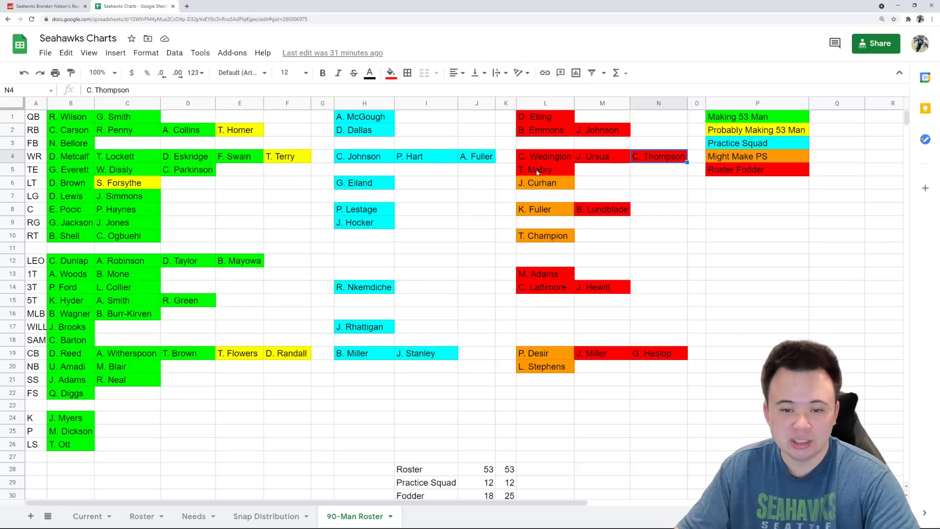
left_click(476, 155)
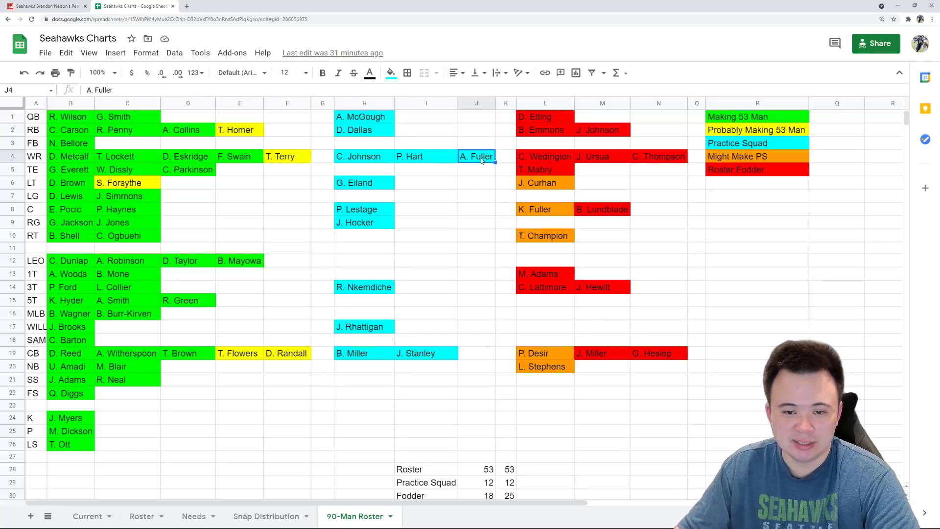
mouse_move(411, 156)
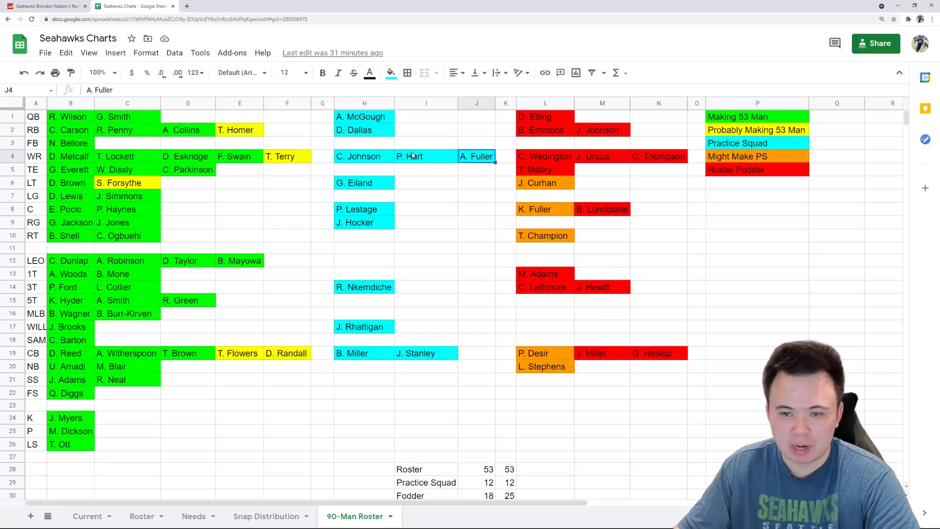
left_click(425, 155)
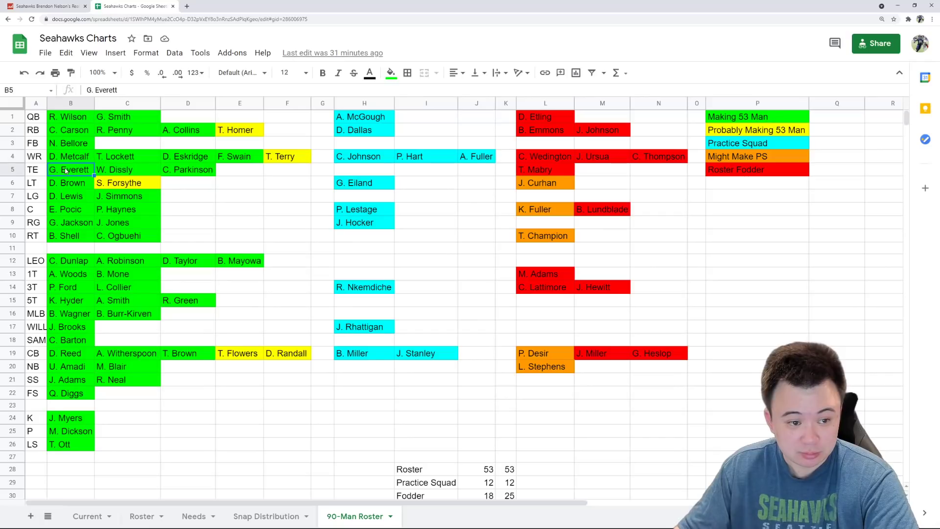
left_click(127, 170)
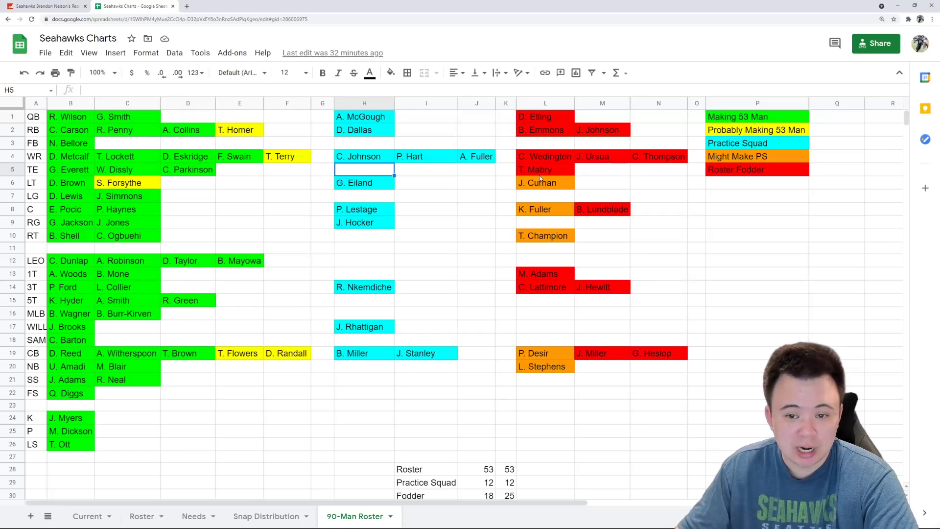
left_click(544, 169)
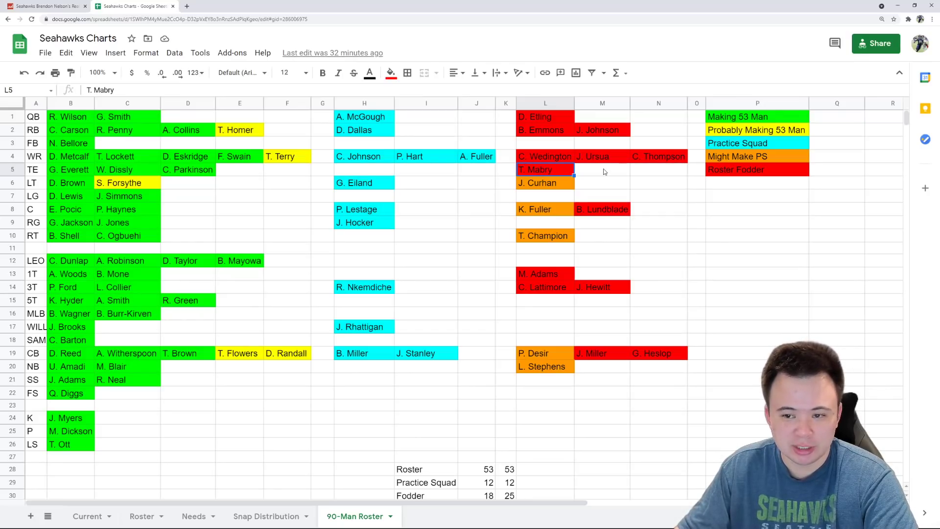
mouse_move(628, 178)
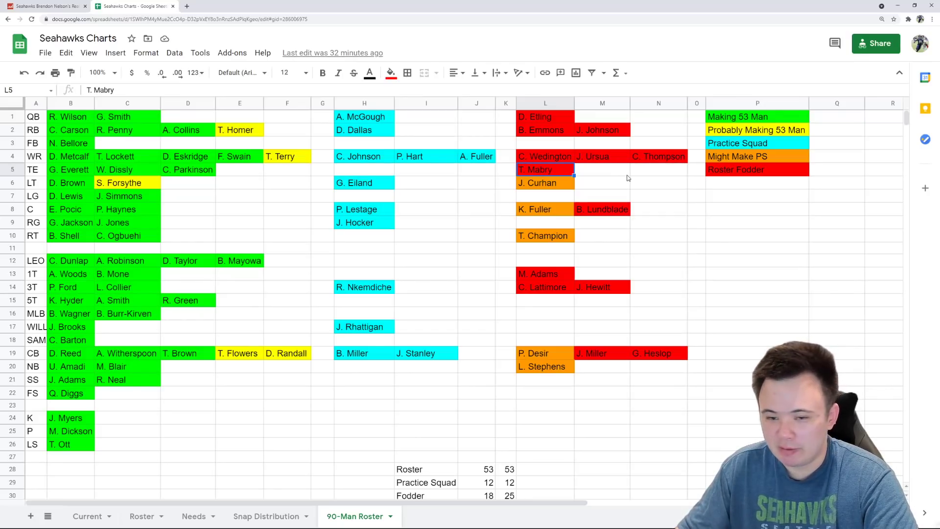
mouse_move(616, 178)
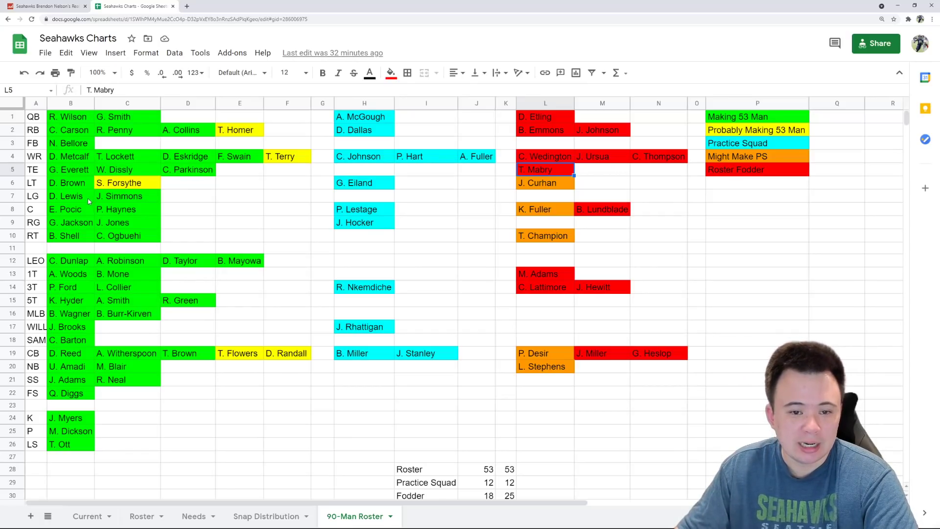
Step: Review left tackle, left guard and center entries from D. Brown to P. Haynes
left_click(70, 182)
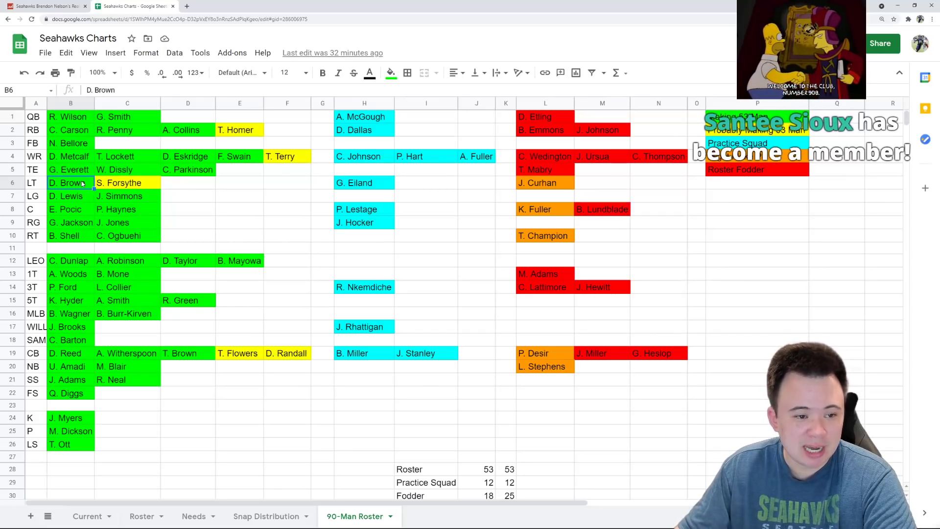
left_click(127, 183)
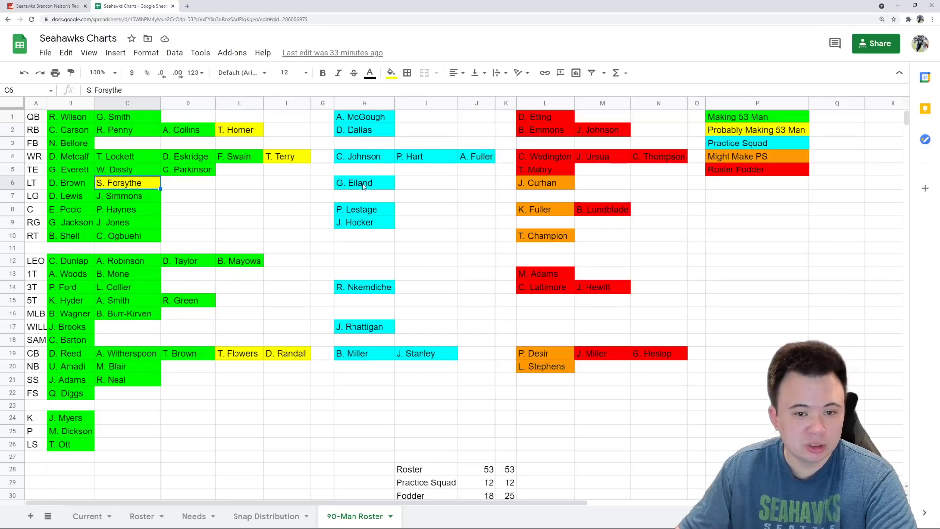
mouse_move(331, 214)
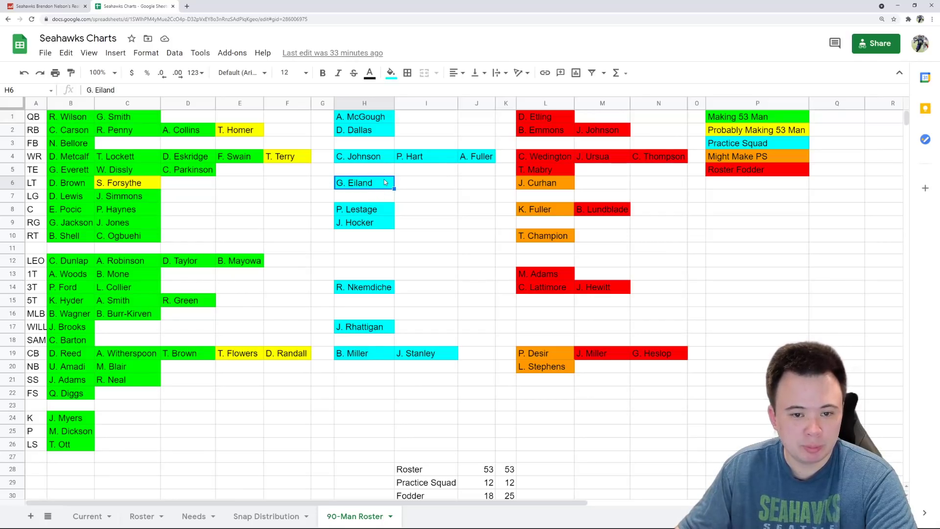
mouse_move(379, 190)
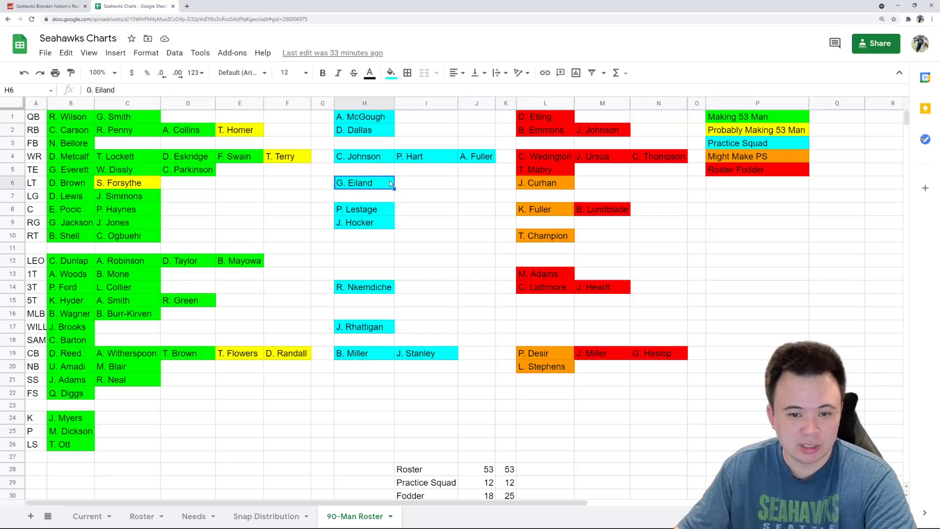
left_click(544, 182)
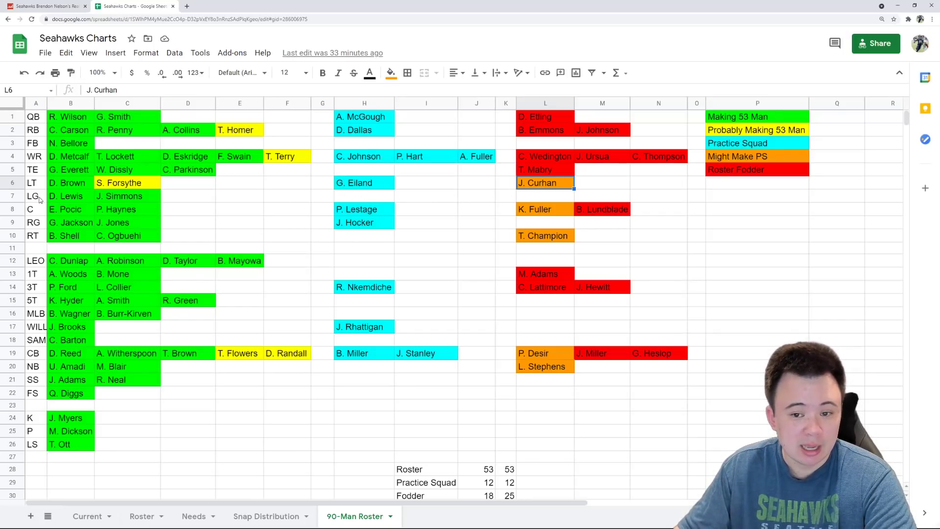
left_click(68, 196)
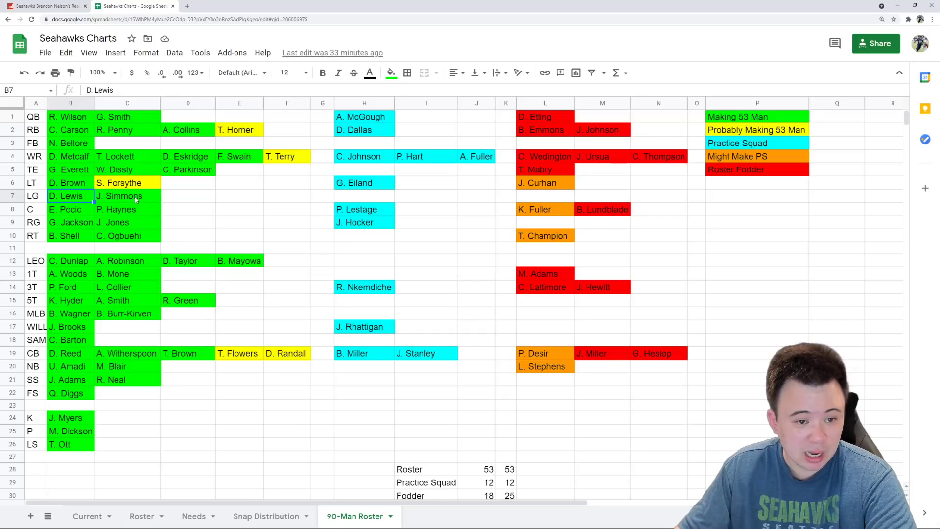
mouse_move(72, 198)
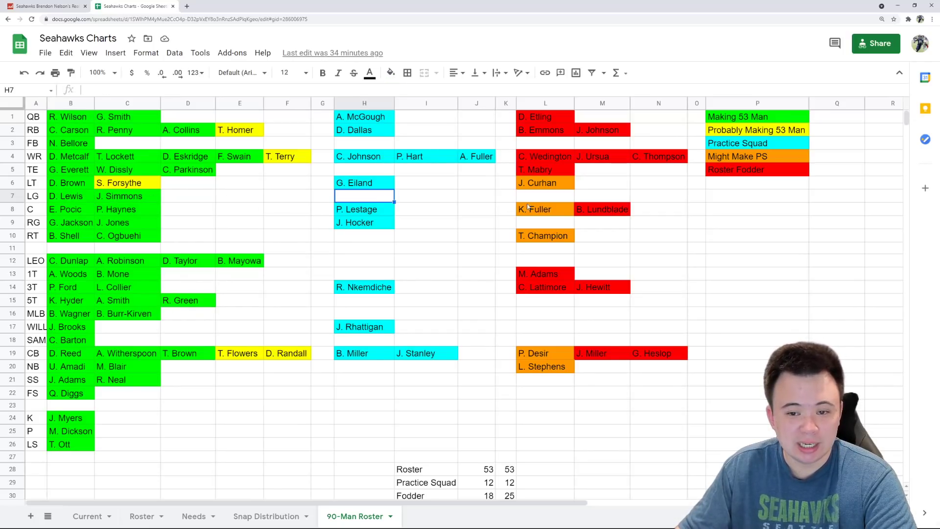
left_click(544, 196)
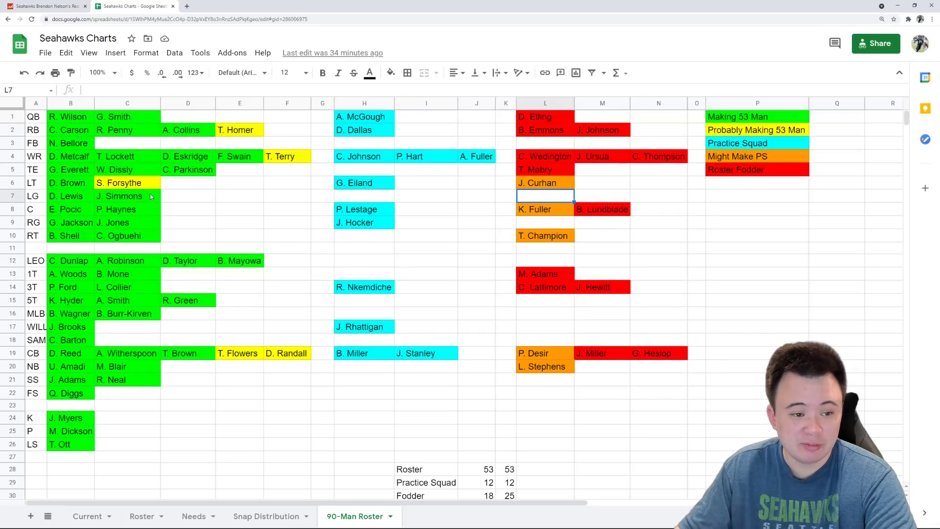
mouse_move(434, 202)
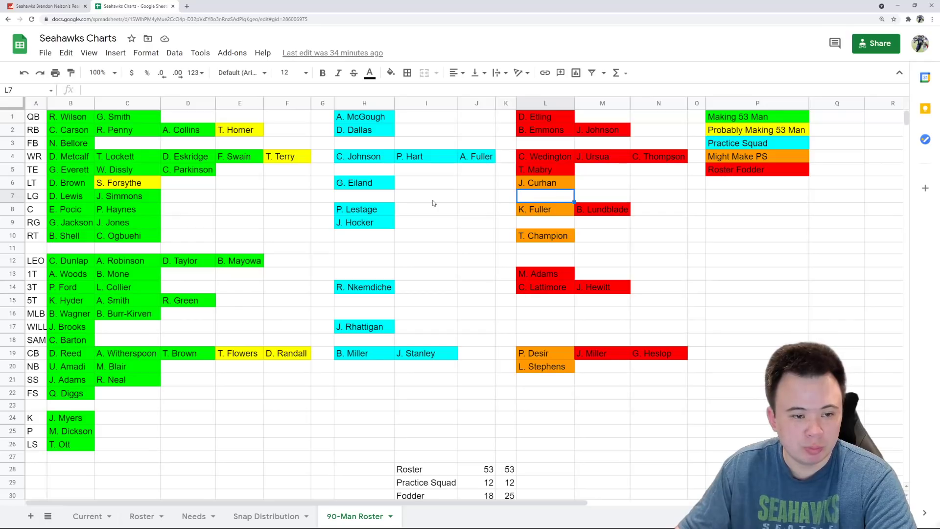
left_click(68, 196)
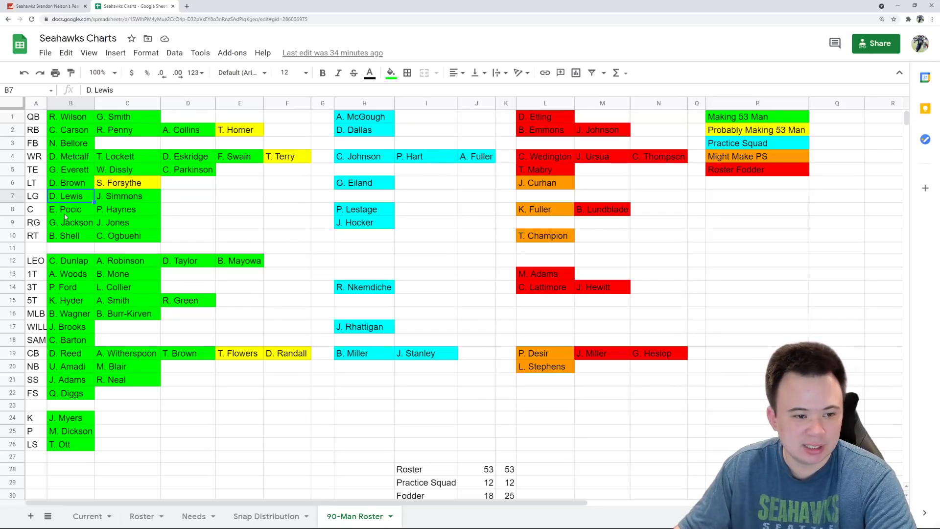
left_click(70, 209)
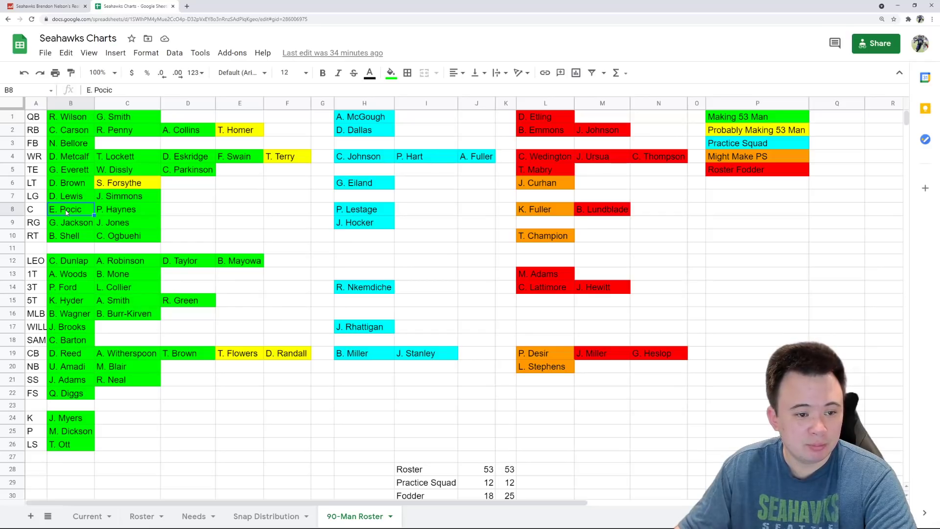
left_click(128, 209)
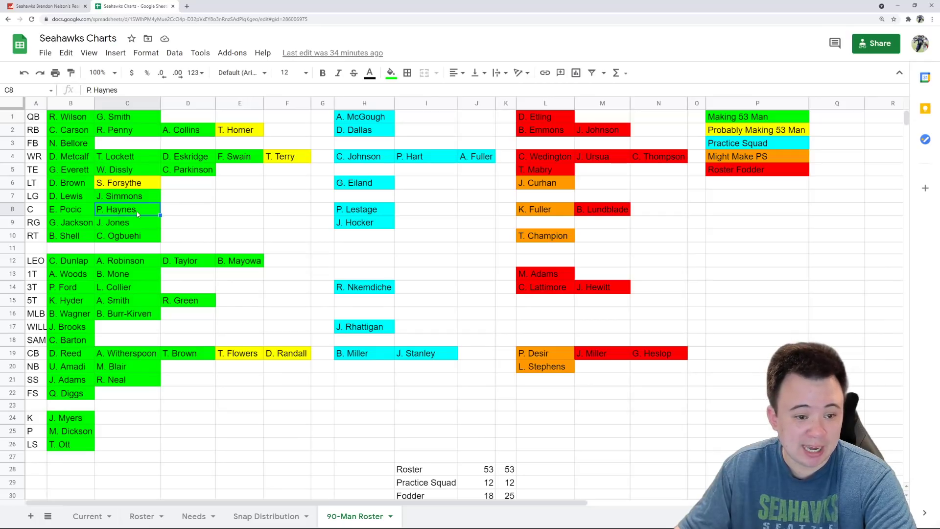
mouse_move(249, 222)
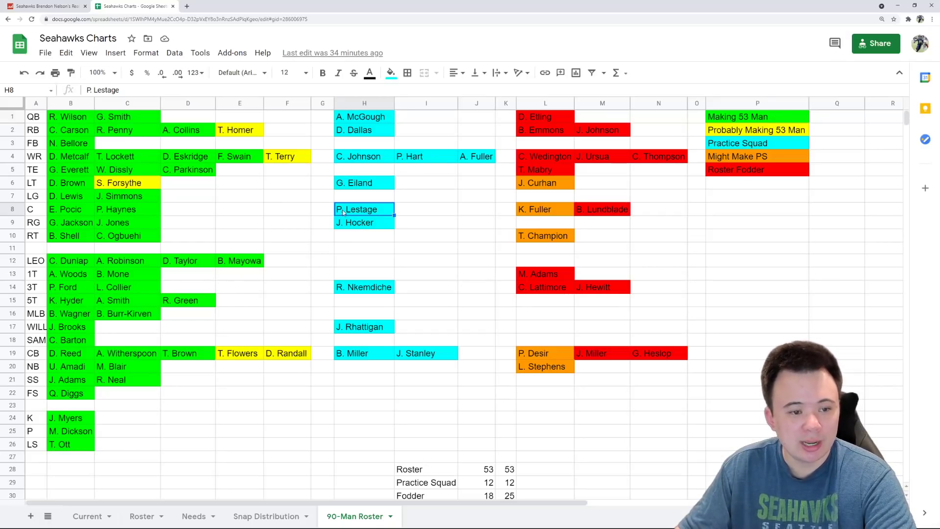
mouse_move(39, 211)
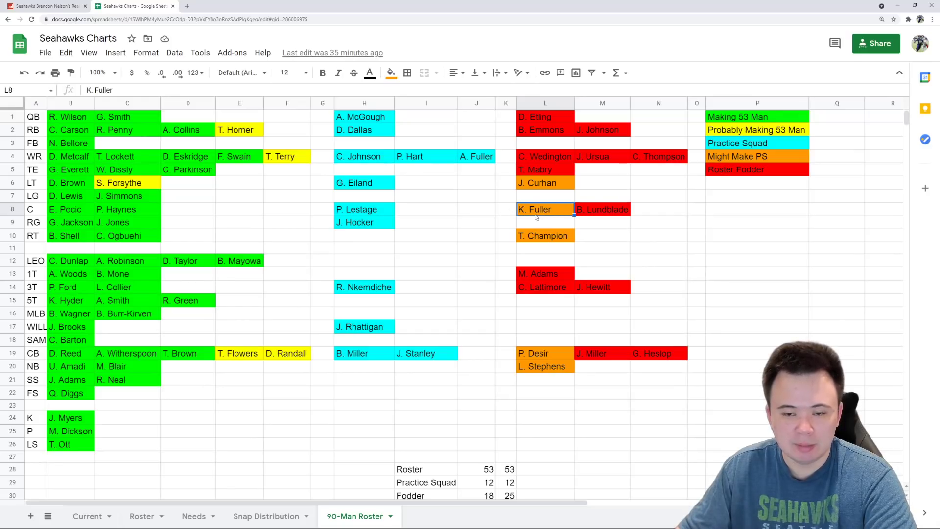
mouse_move(559, 220)
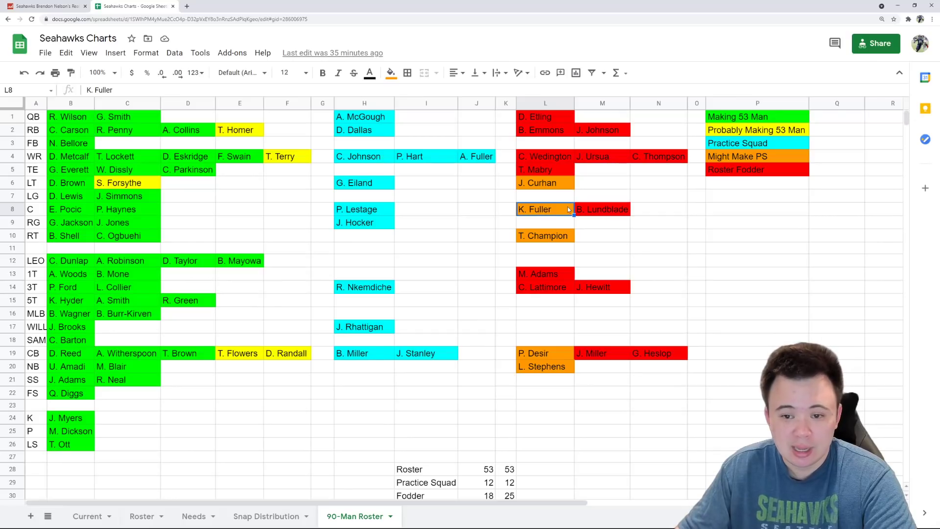
Step: Review B. Lundblade and right side linemen Jackson, Jones, Shell and Ogbuehi
left_click(601, 209)
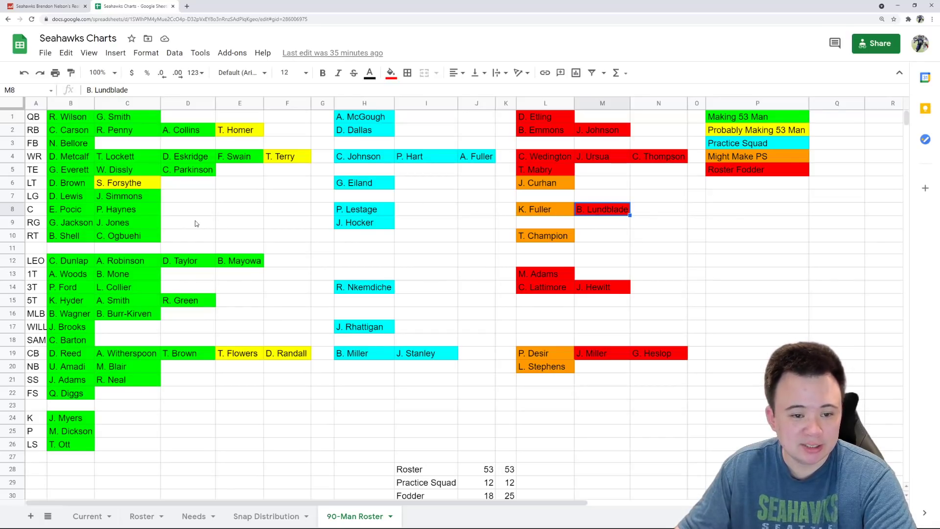
left_click(71, 222)
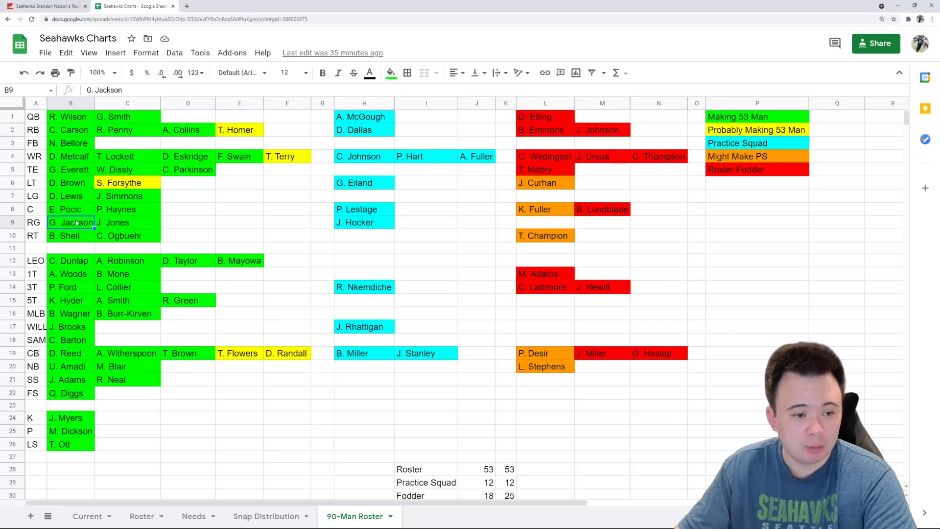
left_click(127, 222)
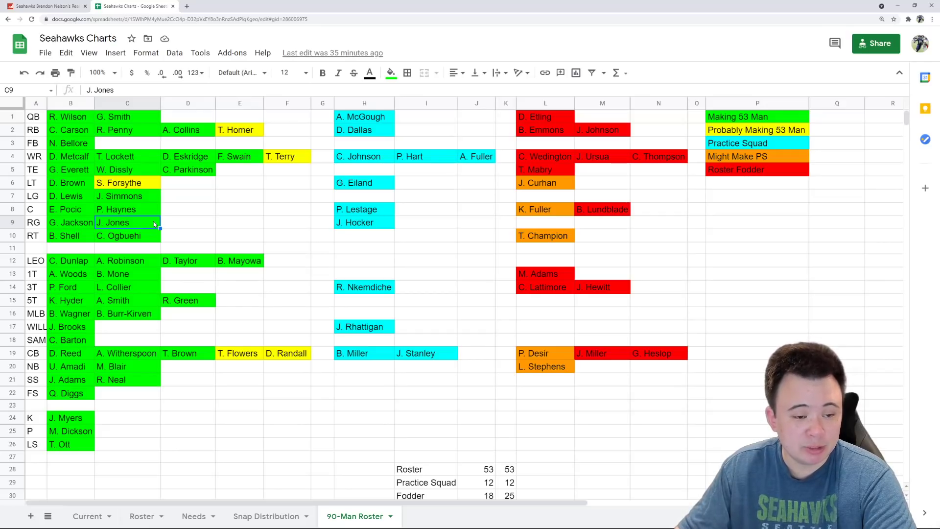
mouse_move(180, 227)
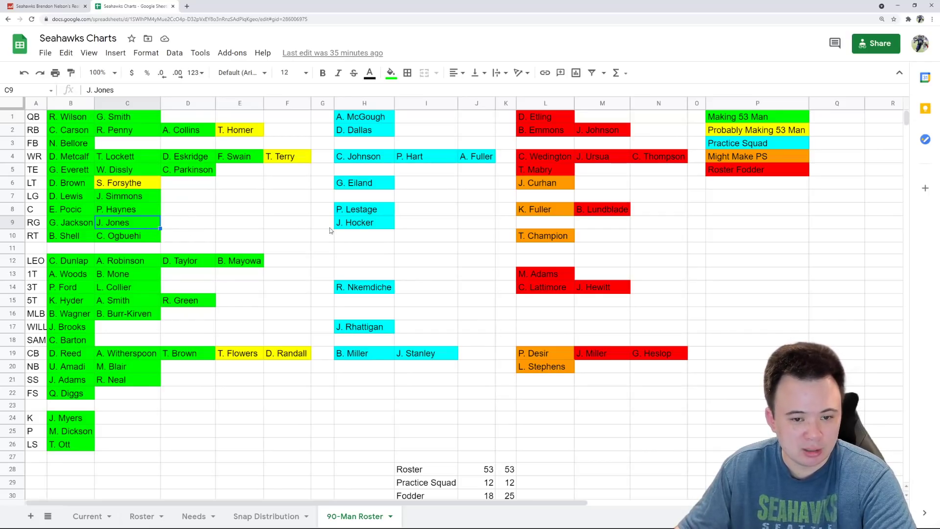
left_click(363, 222)
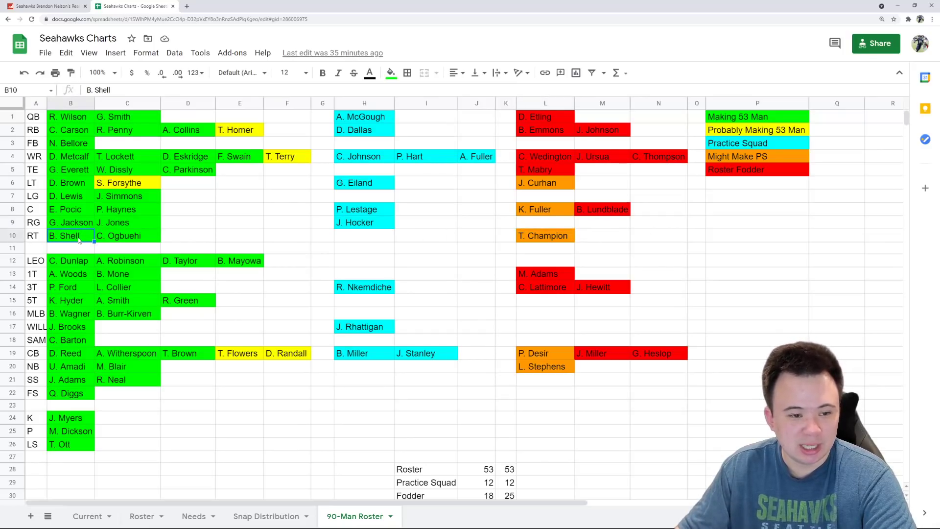
left_click(127, 236)
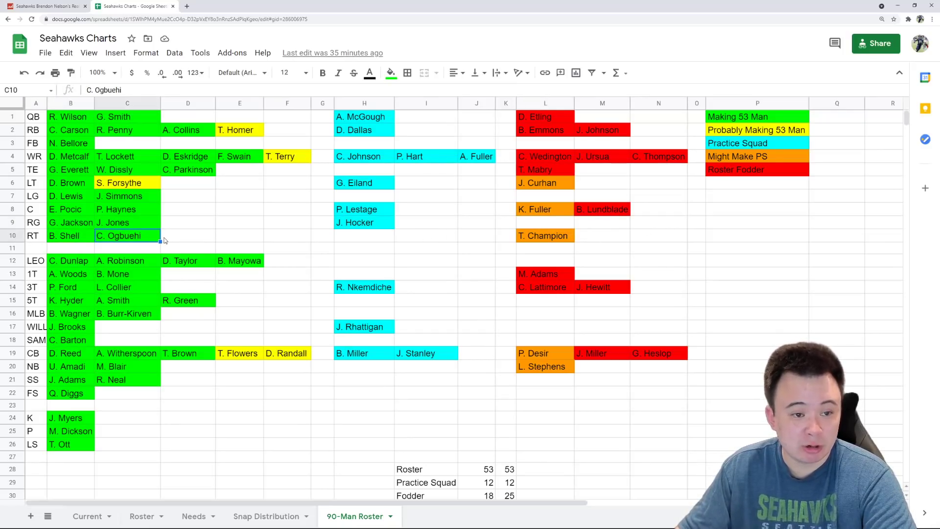
mouse_move(195, 244)
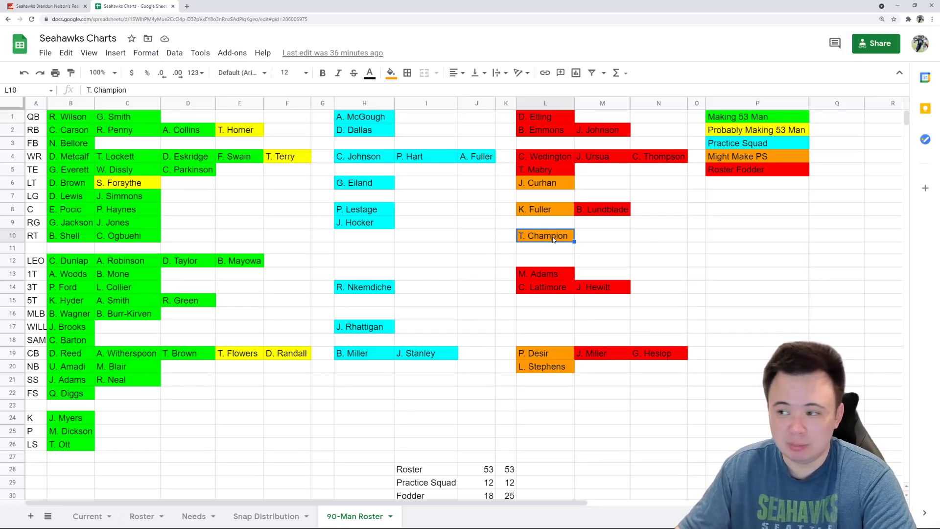
mouse_move(548, 240)
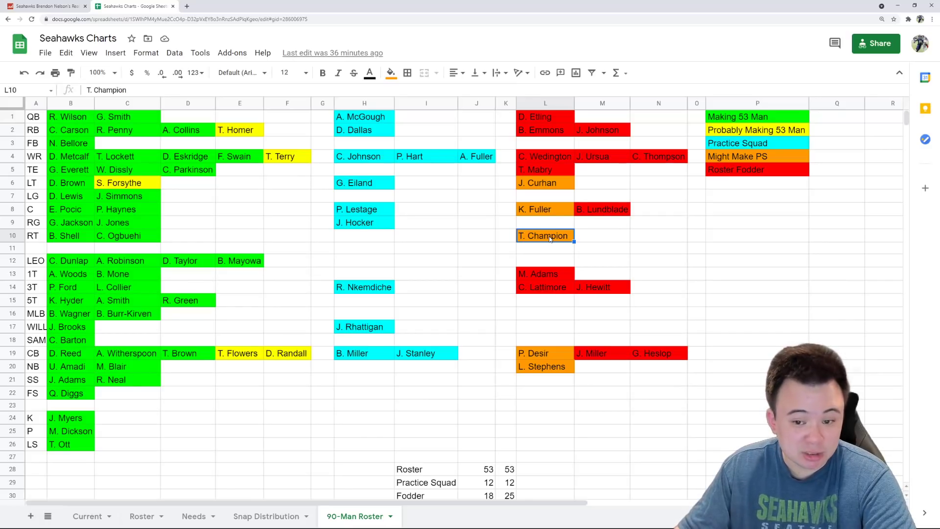
mouse_move(435, 241)
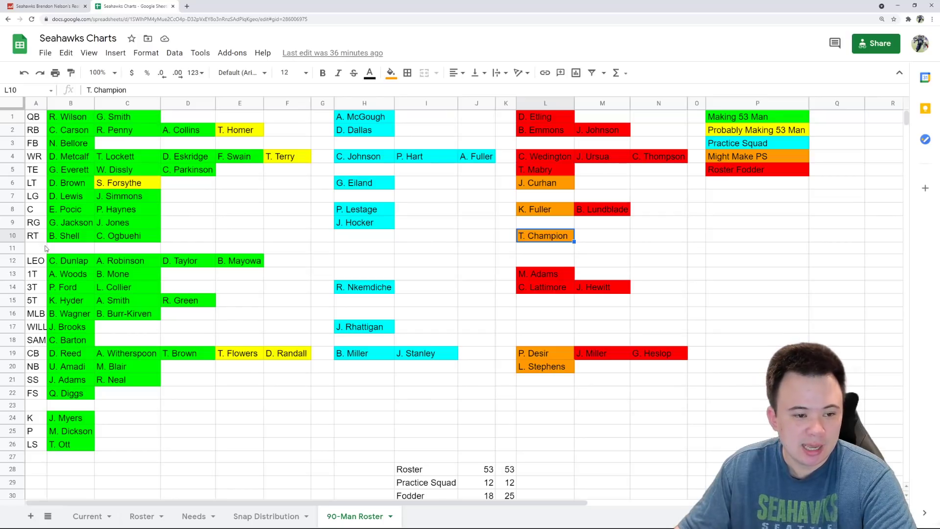
mouse_move(318, 275)
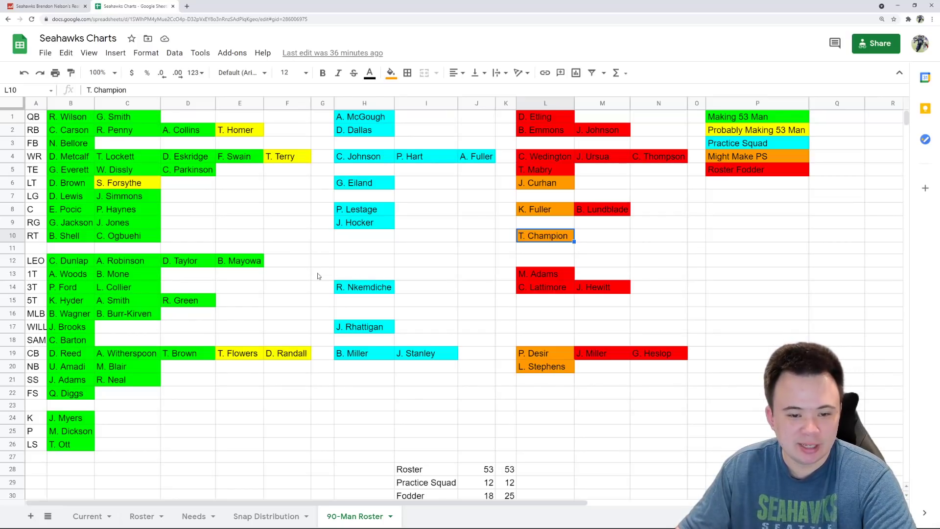
Step: Review defensive line rows: C. Dunlap at LEO, M. Adams, P. Ford, R. Nkemdiche
left_click(69, 260)
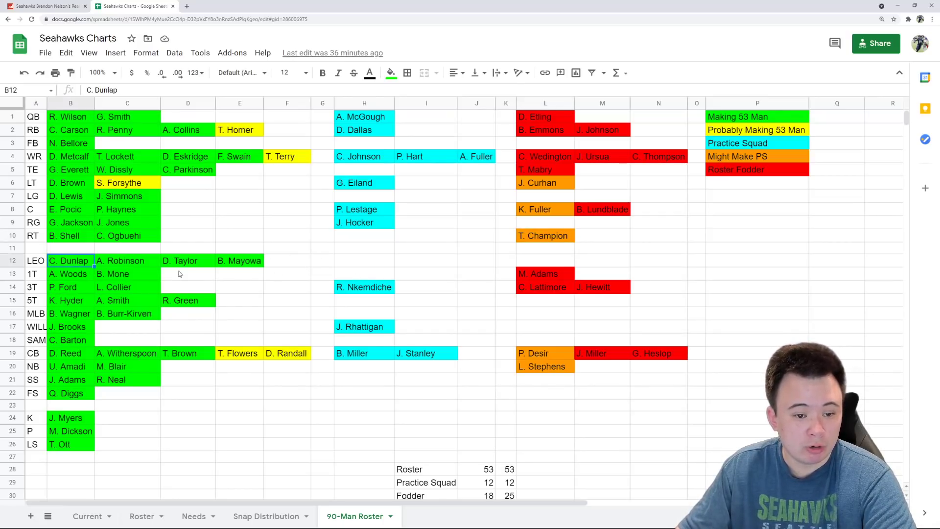
mouse_move(229, 273)
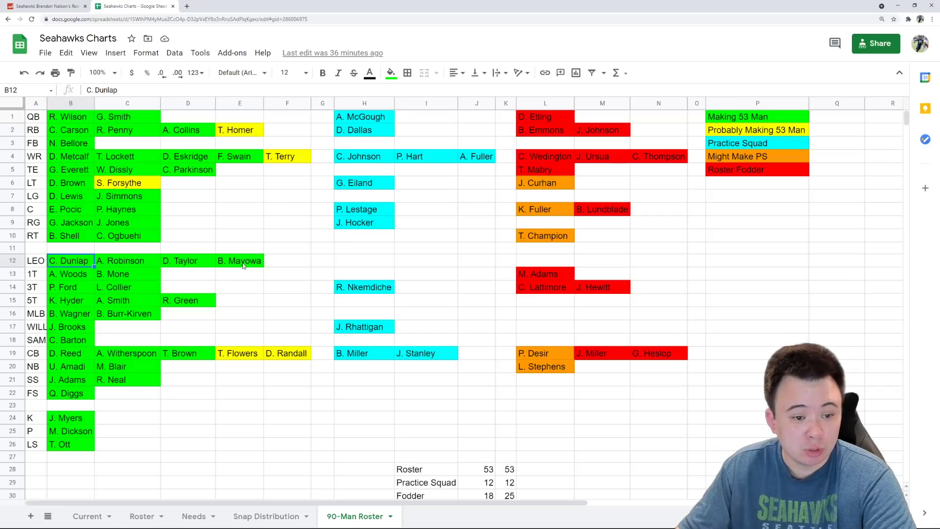
mouse_move(248, 266)
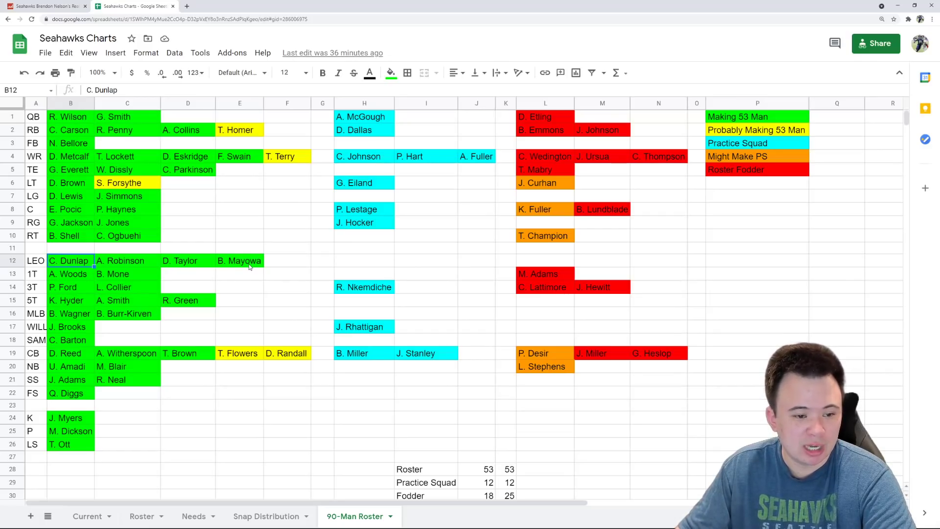
mouse_move(96, 345)
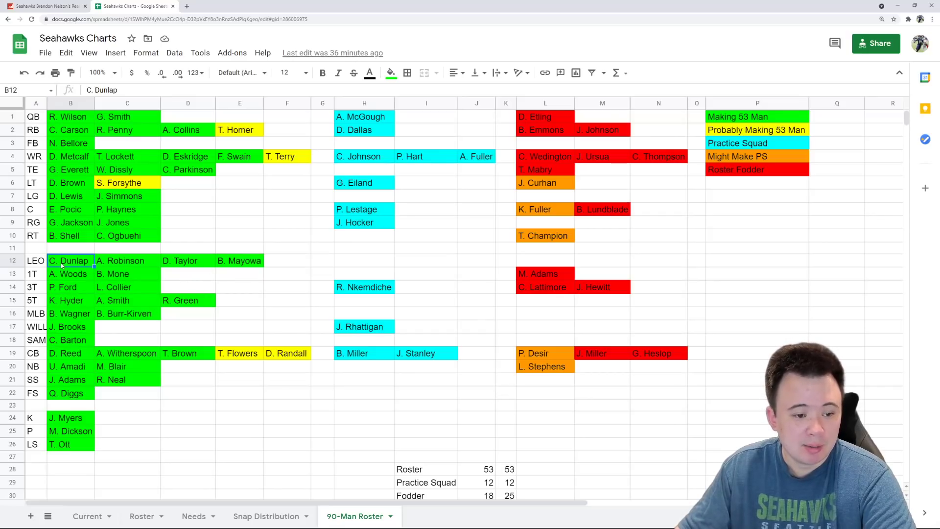
mouse_move(115, 259)
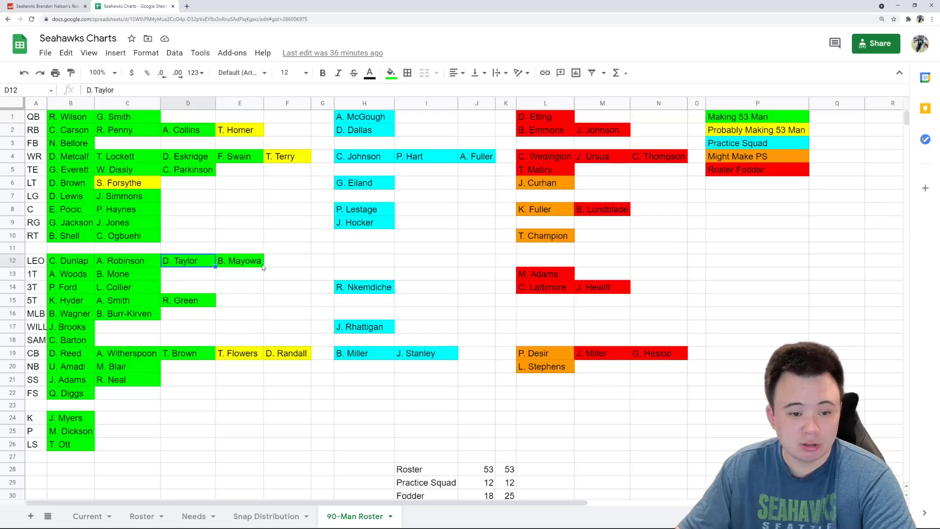
left_click(363, 260)
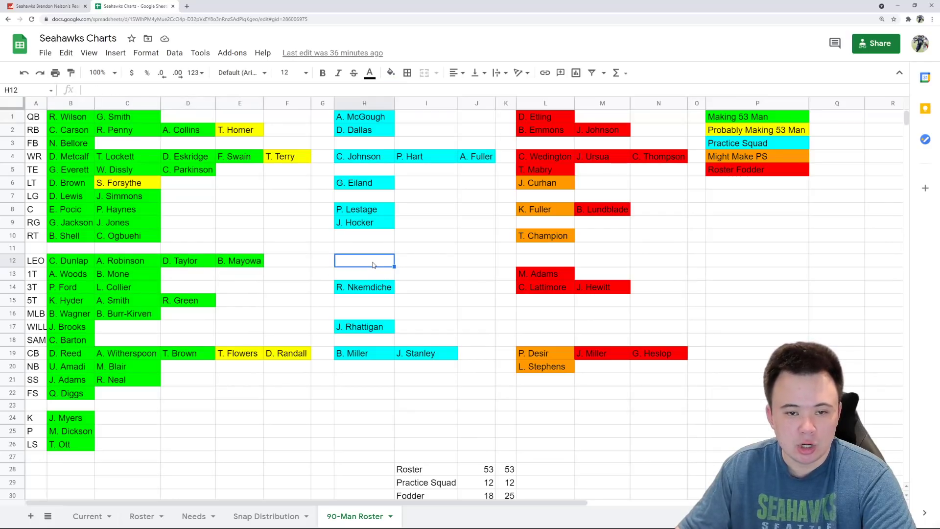
left_click(545, 260)
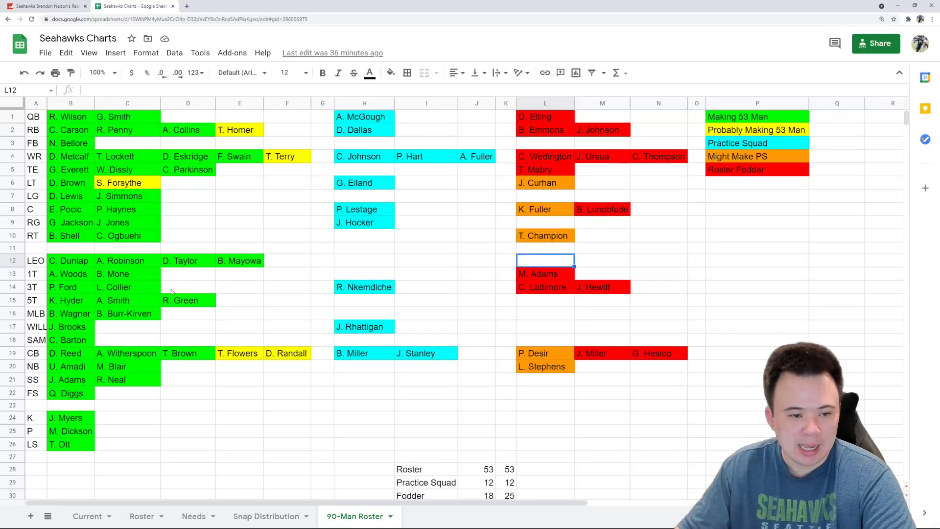
left_click(69, 274)
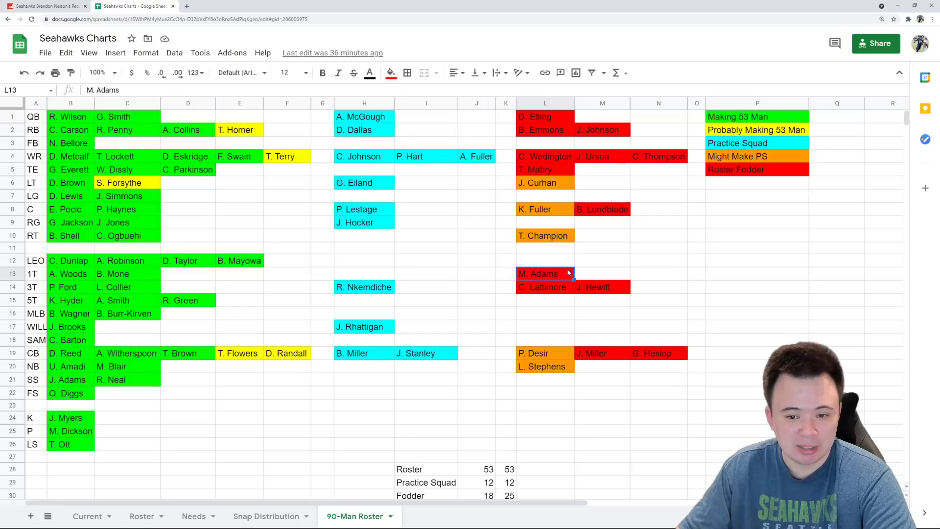
mouse_move(327, 412)
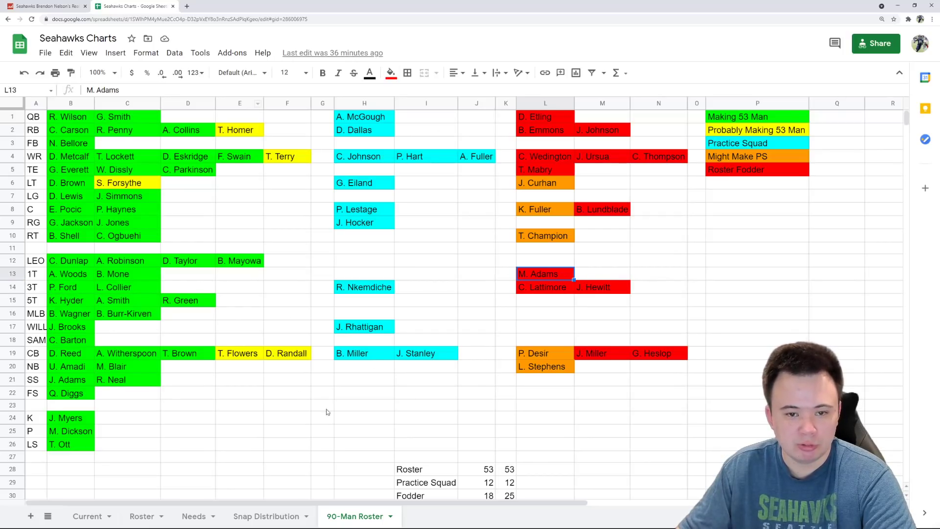
left_click(68, 286)
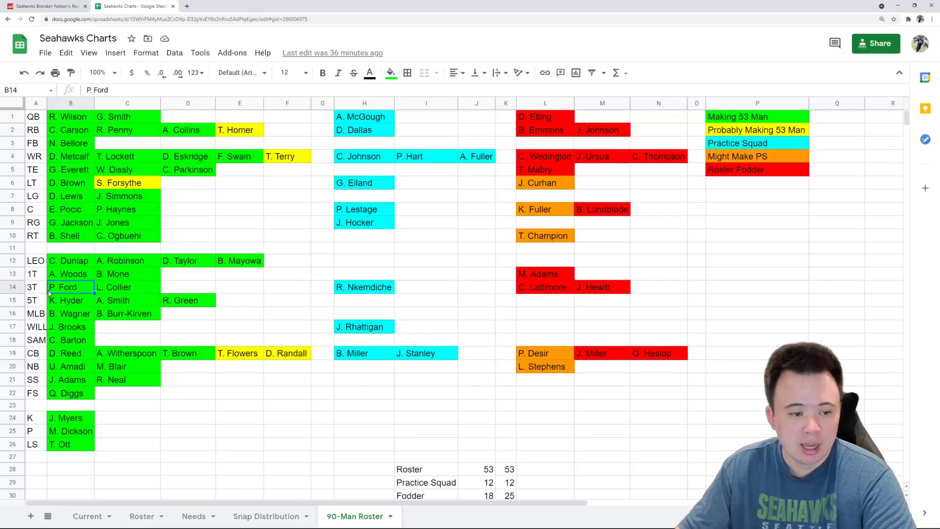
mouse_move(216, 297)
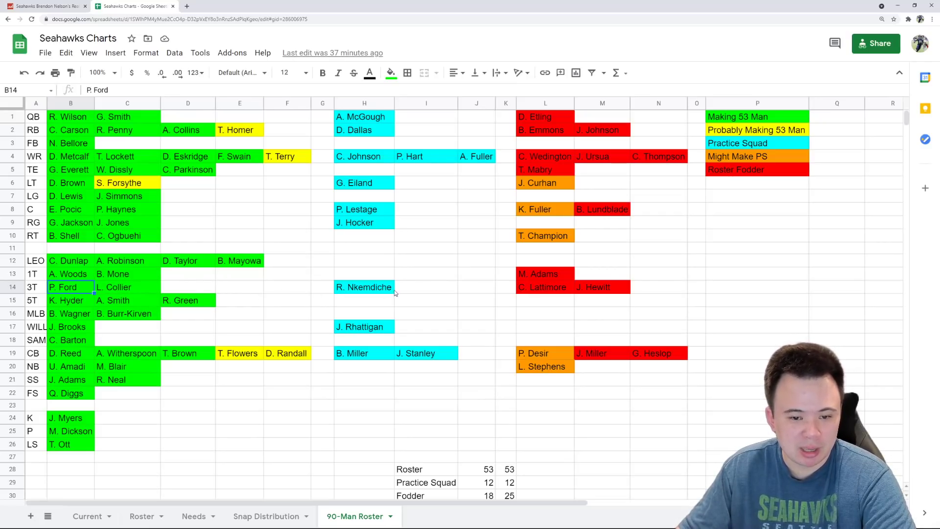
left_click(364, 286)
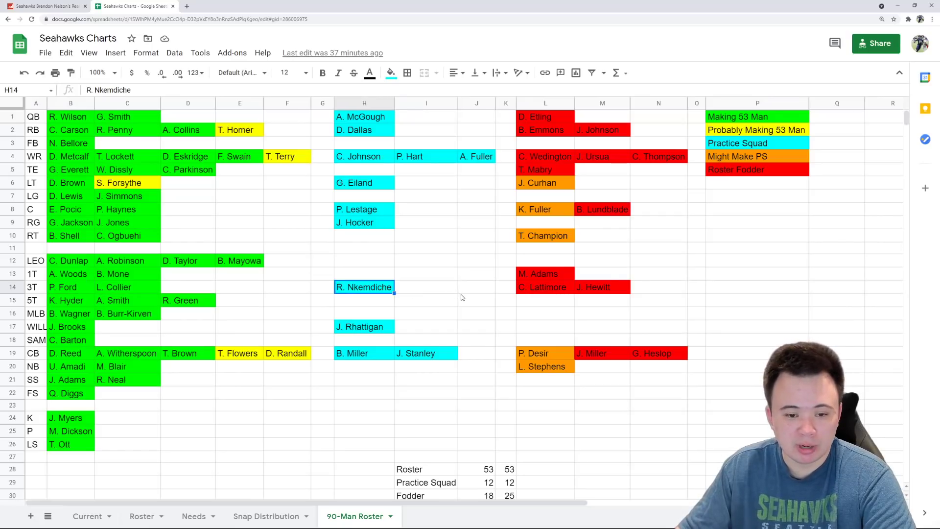
mouse_move(457, 295)
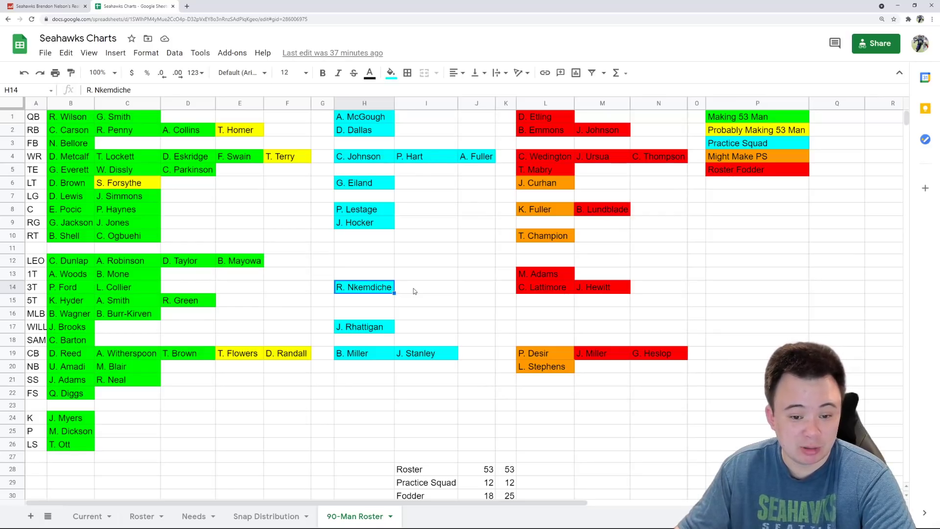
mouse_move(407, 287)
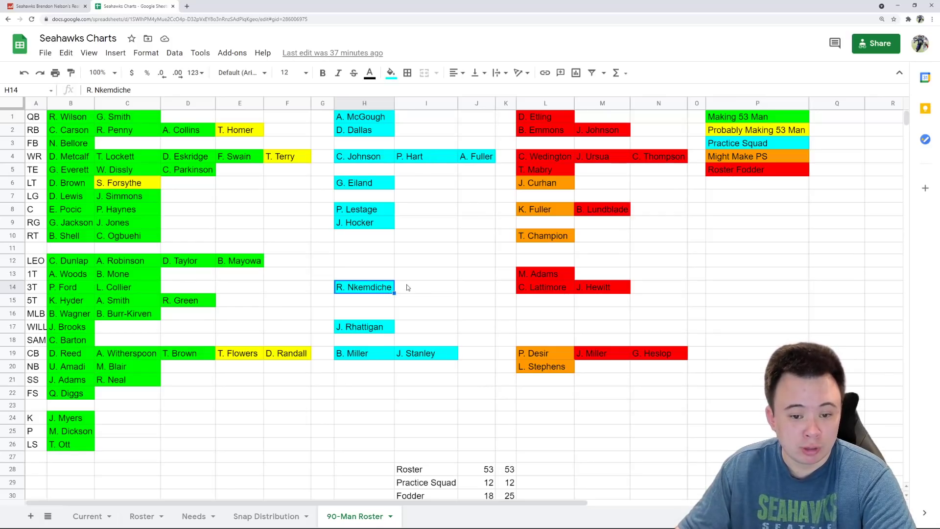
mouse_move(435, 294)
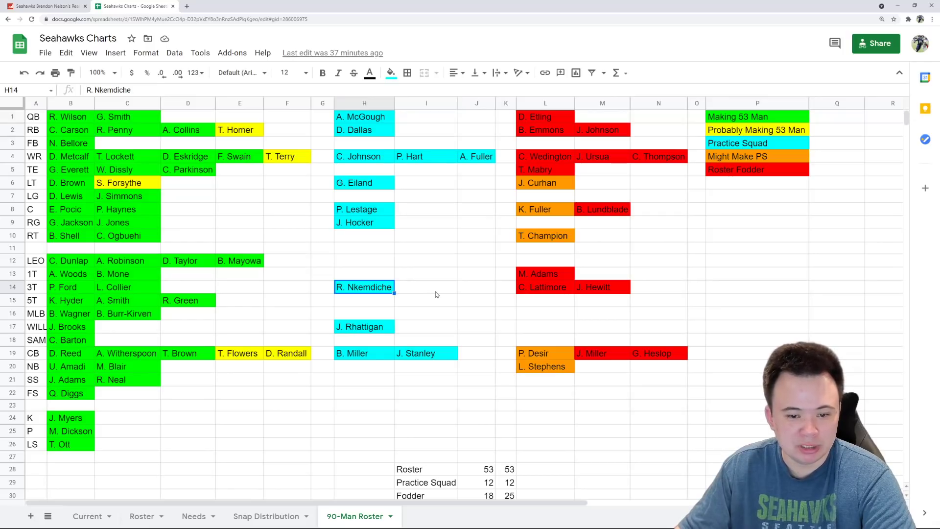
Step: Review 3T fodder, 5T A. Smith, and linebackers Wagner, Burr-Kirven, Brooks, Rhattigan
left_click(425, 286)
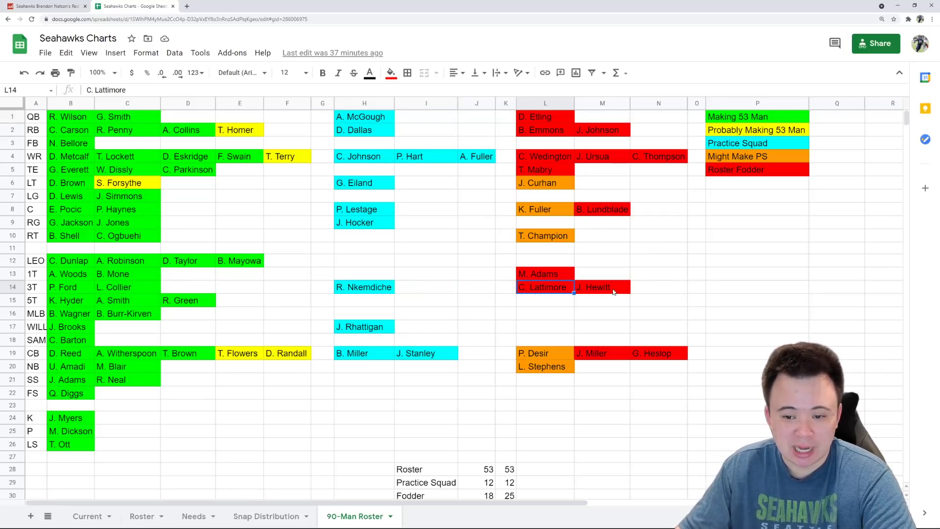
left_click(602, 287)
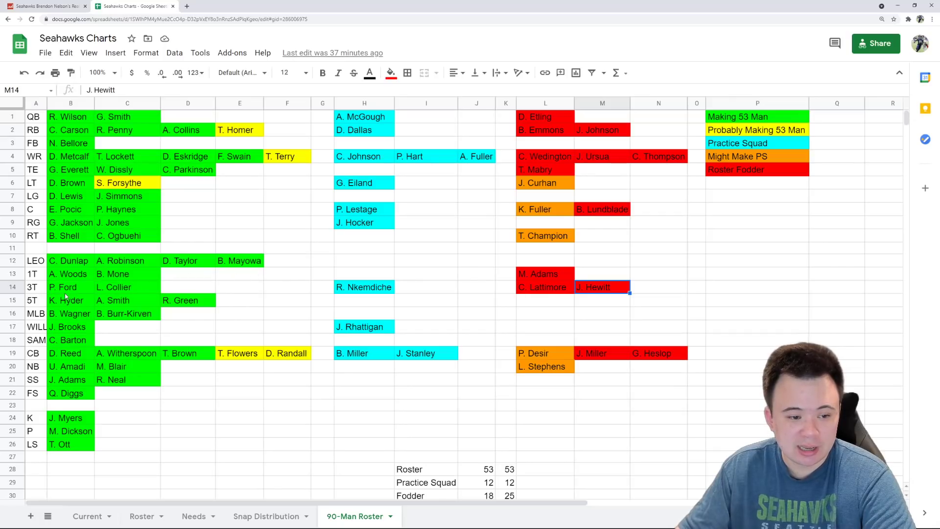
left_click(127, 300)
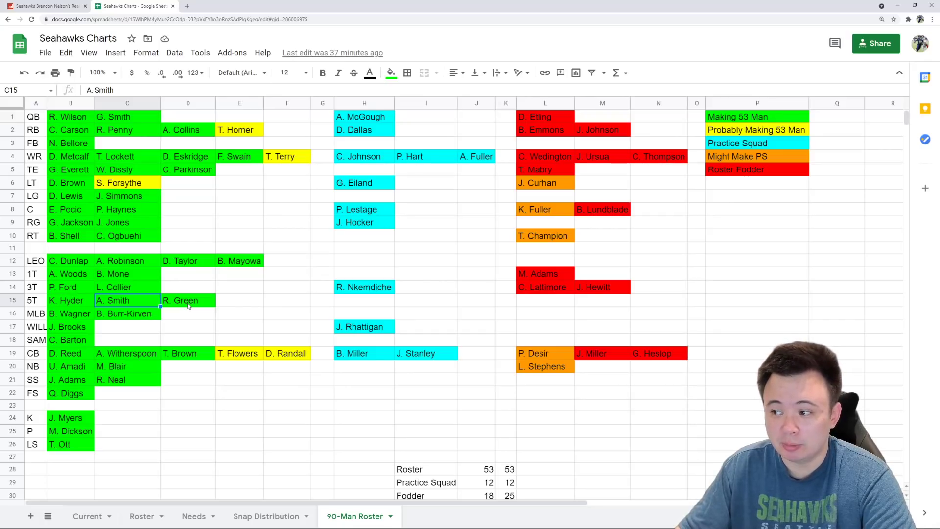
left_click(188, 299)
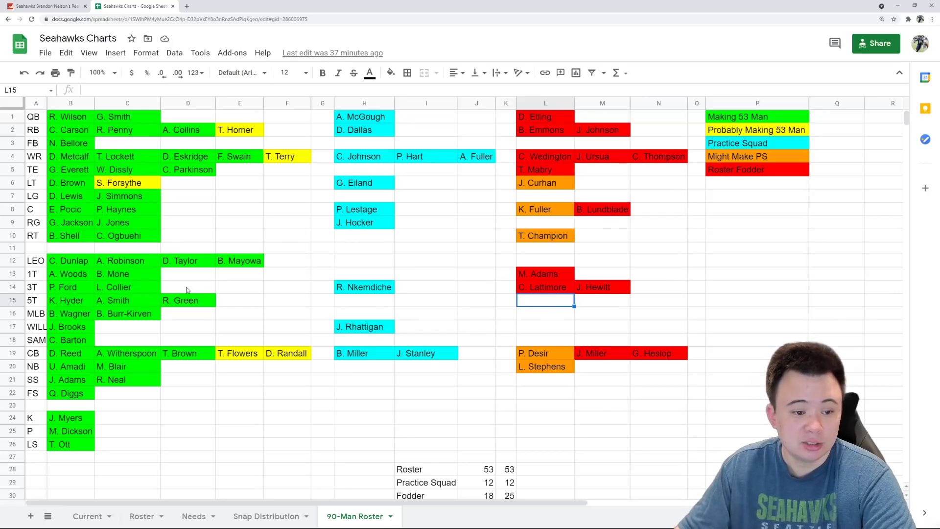
mouse_move(69, 312)
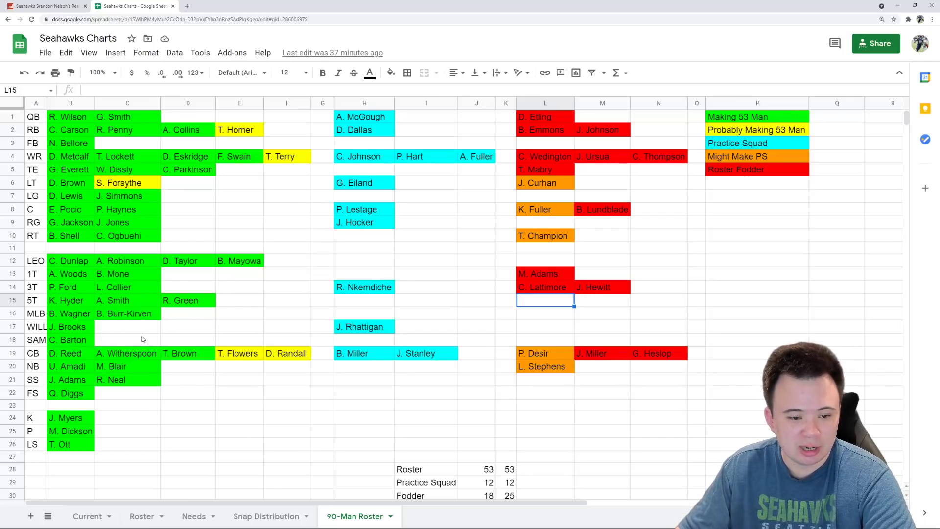
mouse_move(243, 265)
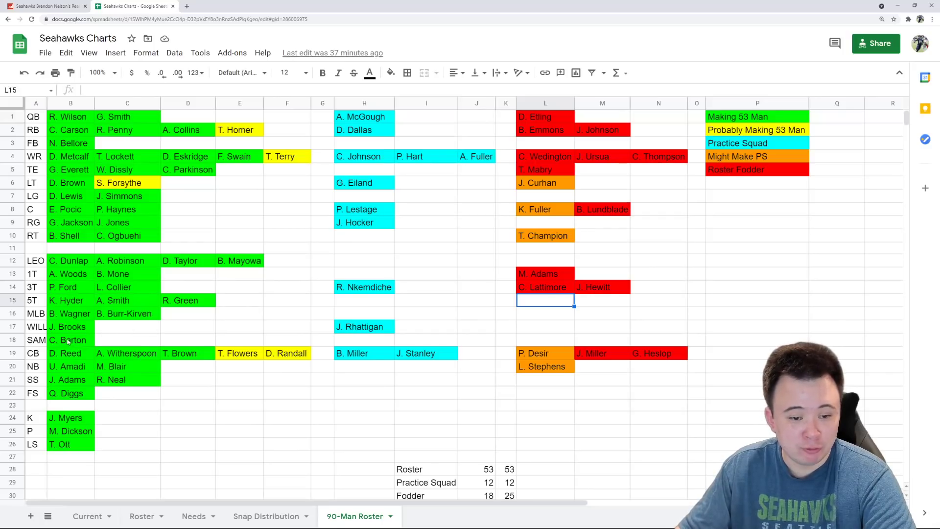
left_click(70, 313)
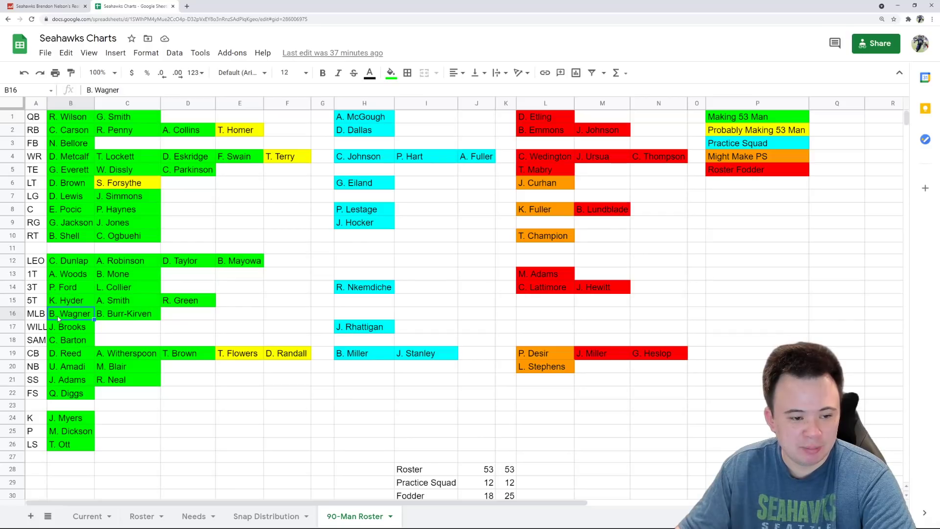
left_click(127, 312)
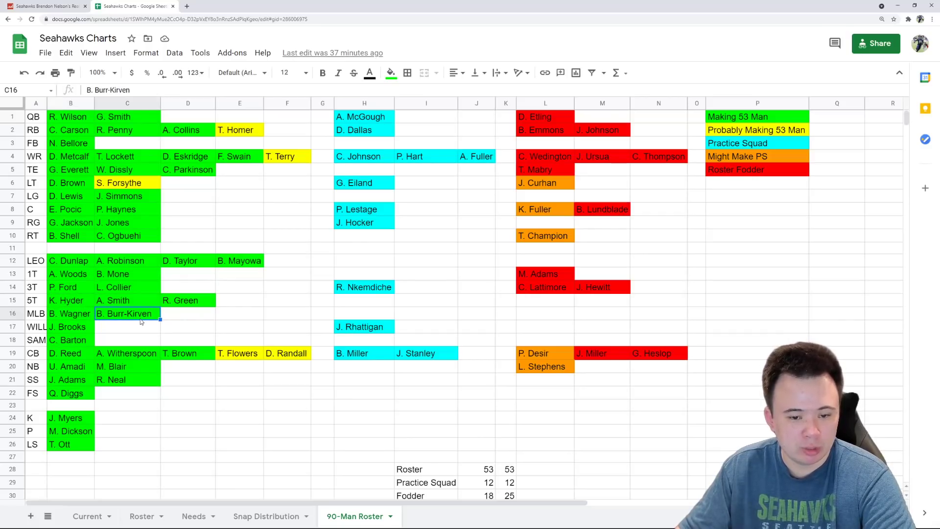
left_click(67, 326)
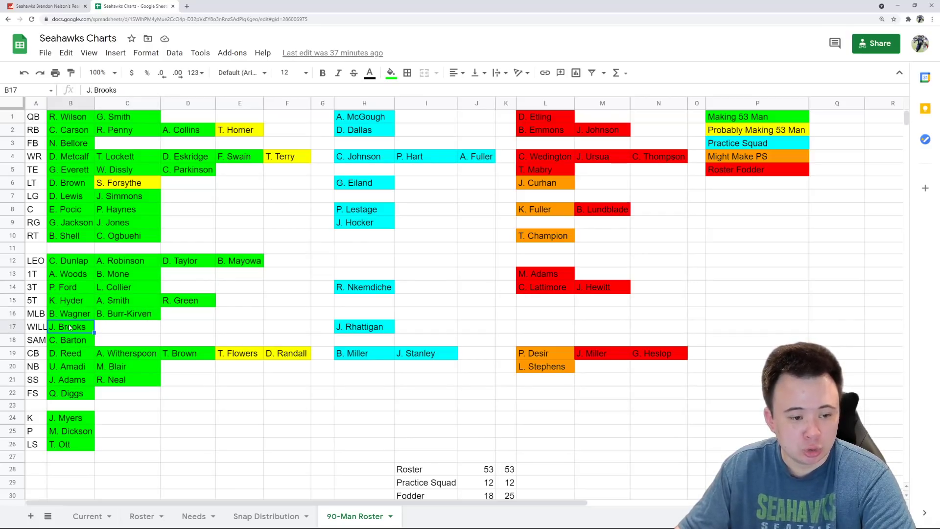
left_click(363, 326)
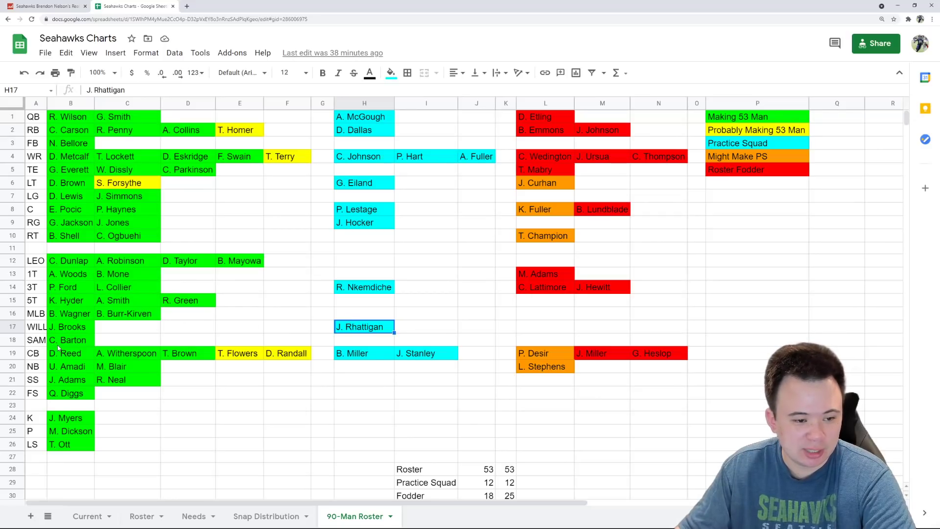
Step: Review C. Barton at SAM and cornerbacks D. Reed, T. Flowers, D. Randall
left_click(70, 340)
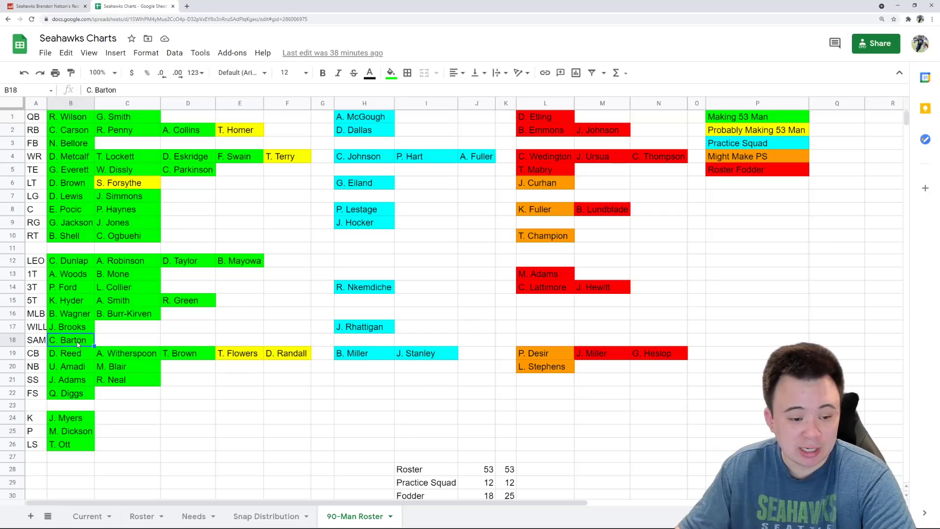
mouse_move(126, 341)
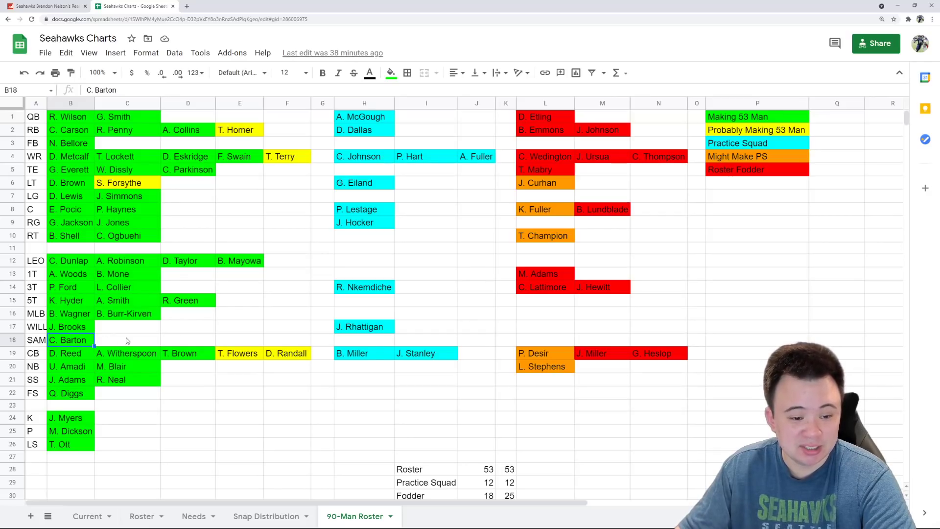
left_click(364, 339)
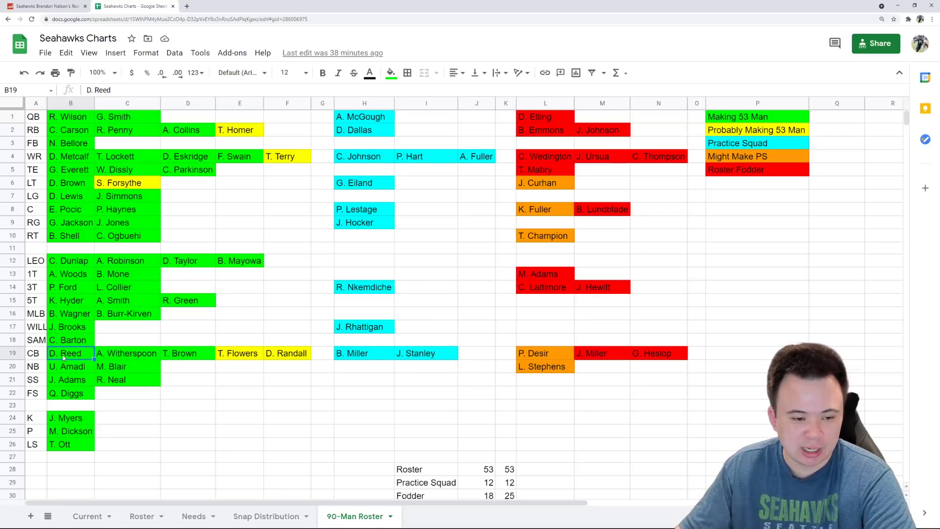
mouse_move(225, 354)
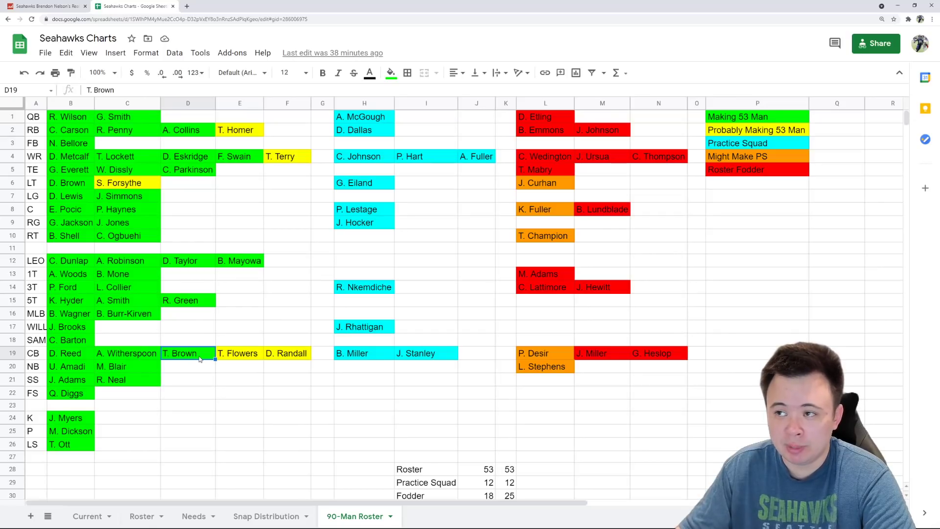
left_click(239, 352)
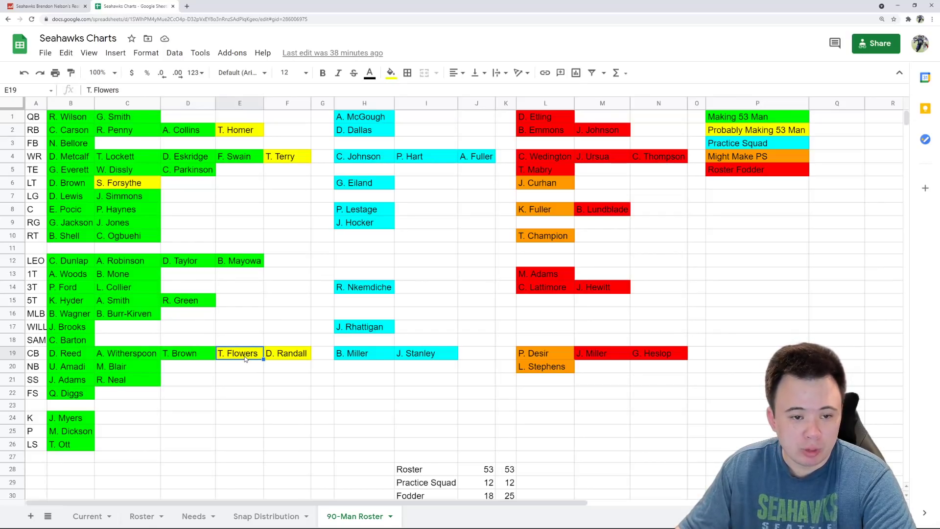
left_click(286, 353)
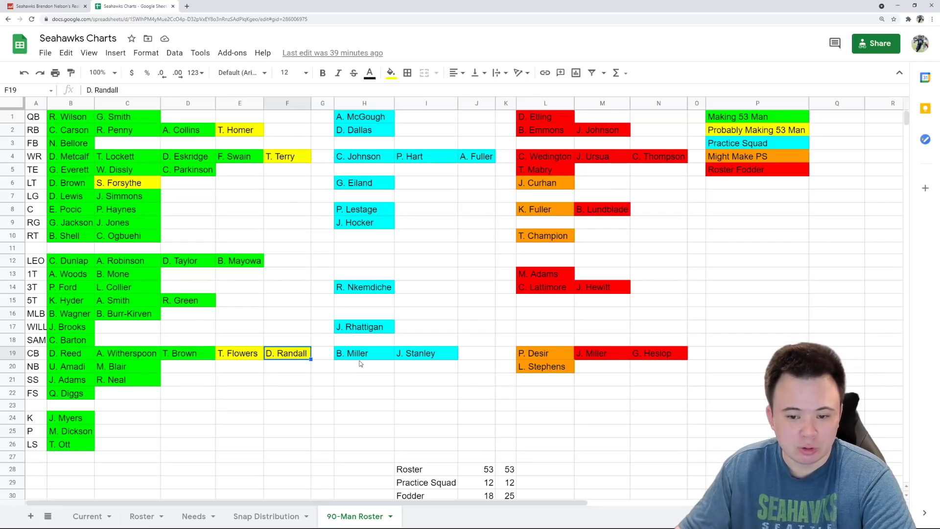
left_click(352, 353)
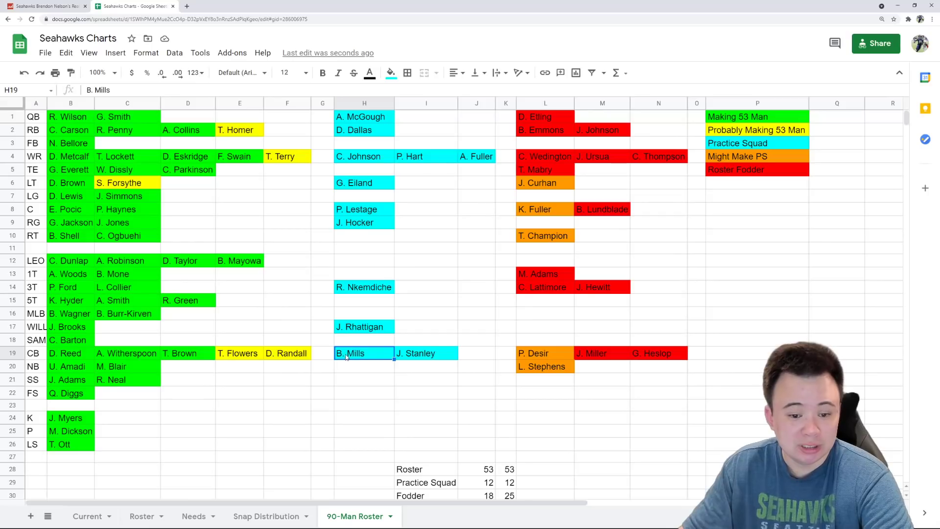
left_click(425, 353)
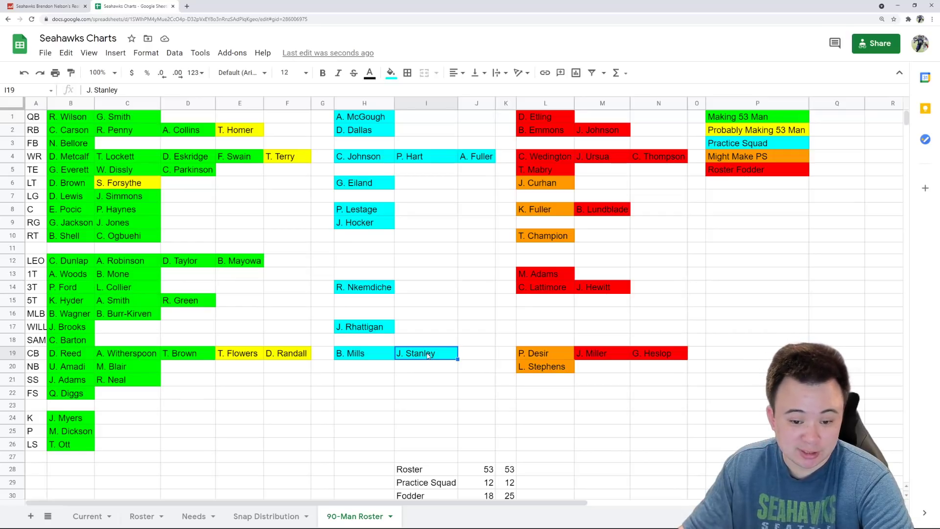
left_click(544, 353)
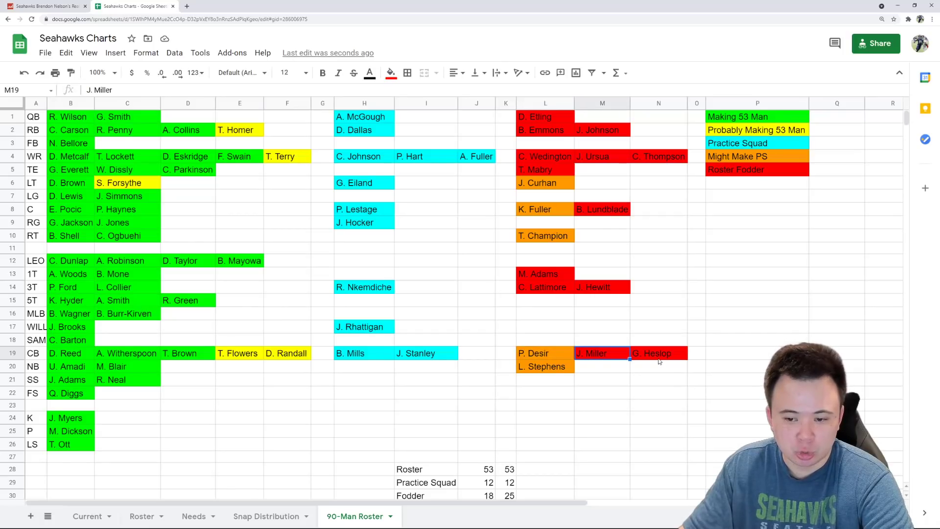
left_click(658, 353)
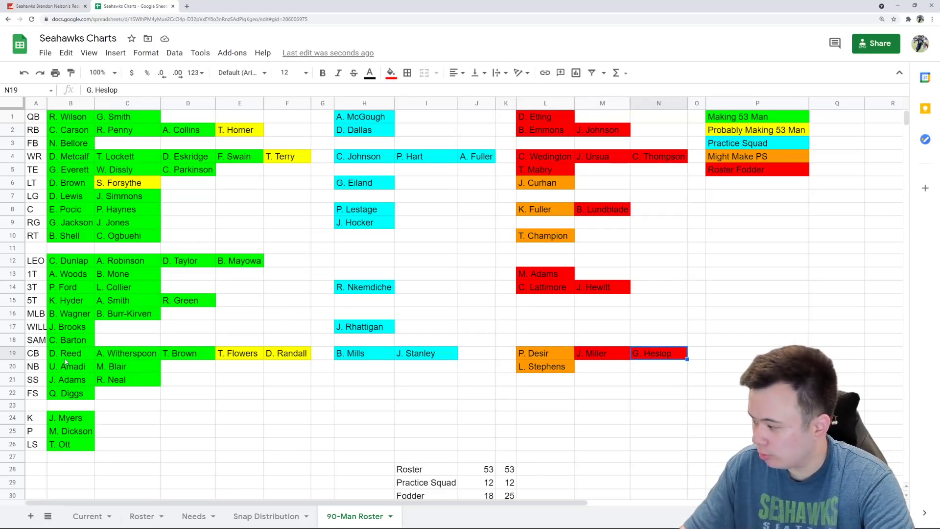
left_click(70, 366)
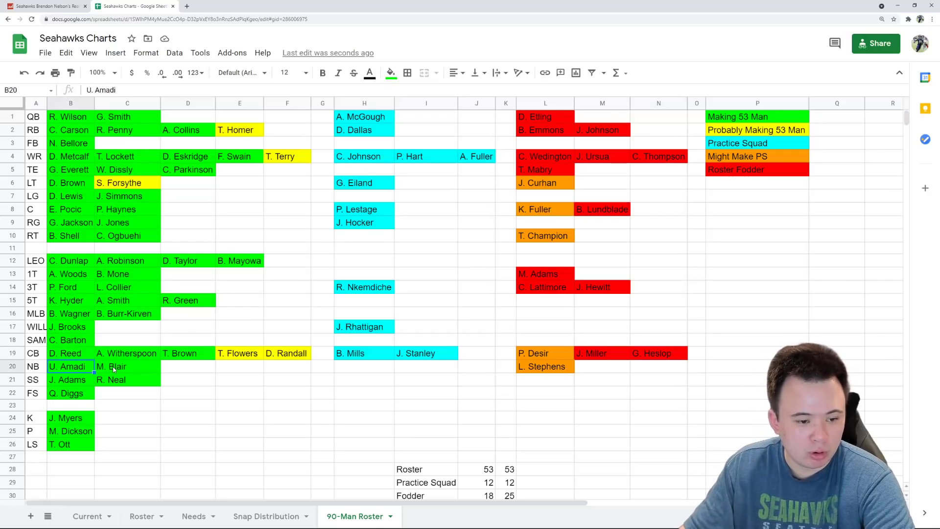
left_click(128, 367)
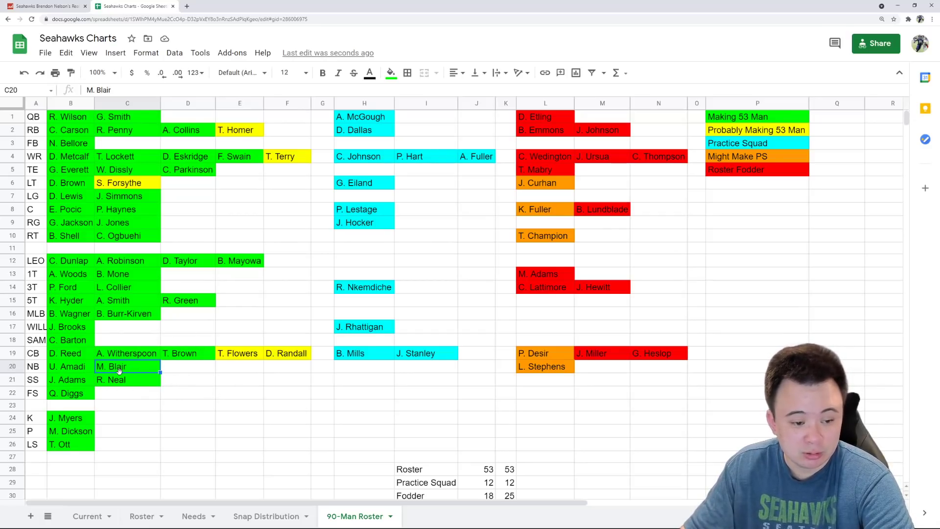
left_click(543, 366)
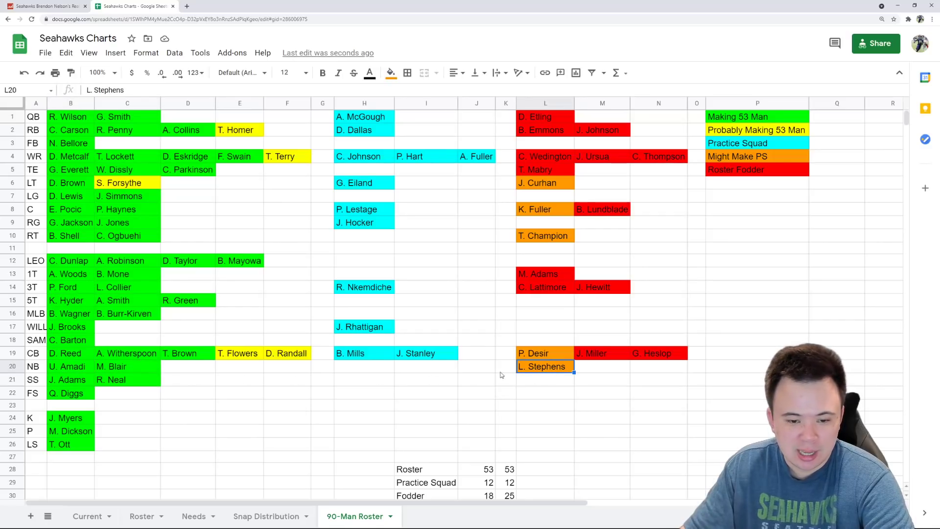
left_click(544, 377)
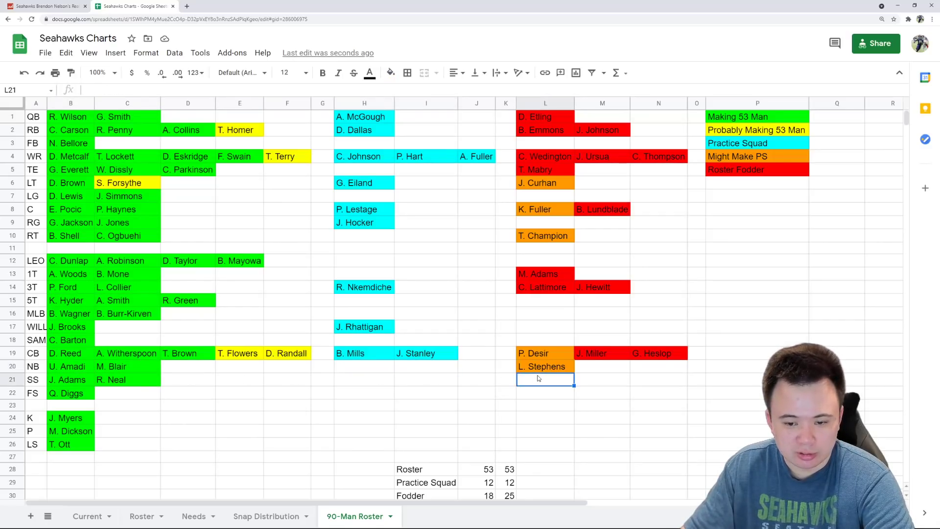
left_click(544, 366)
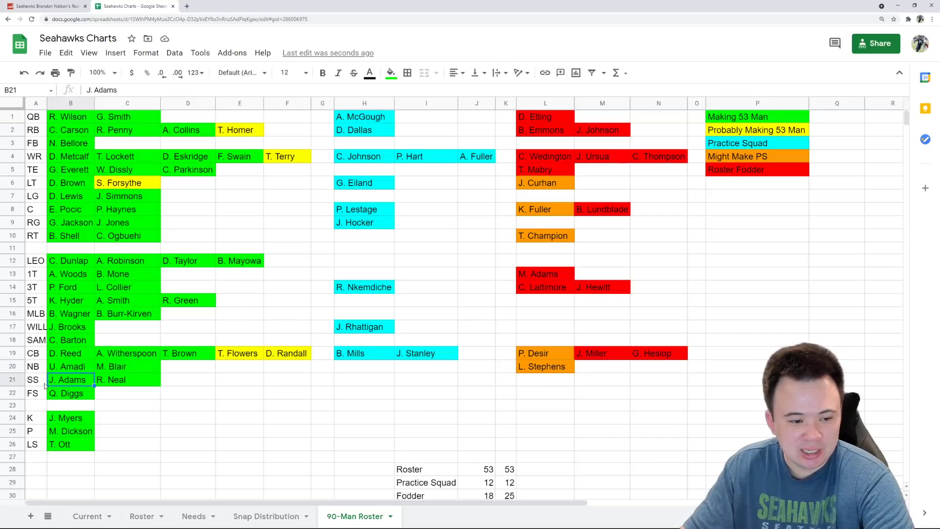
mouse_move(150, 387)
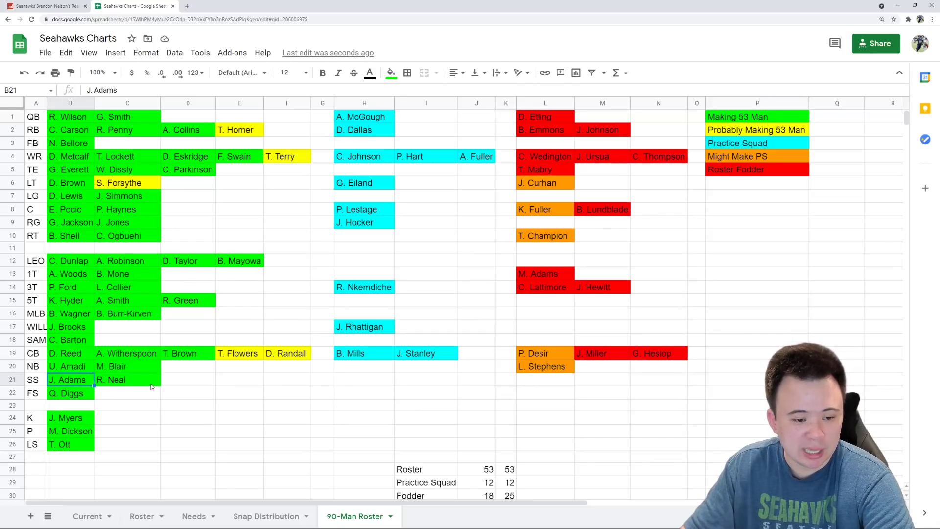
left_click(128, 379)
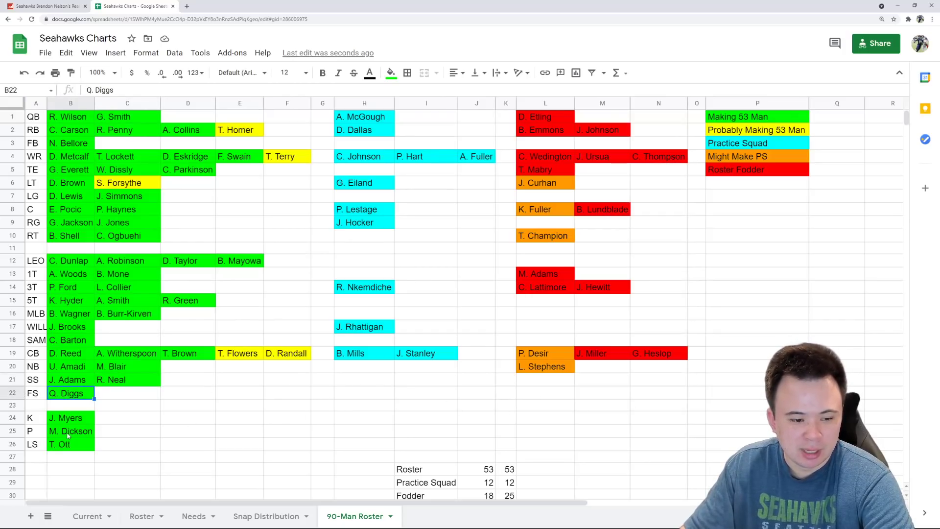
left_click(68, 417)
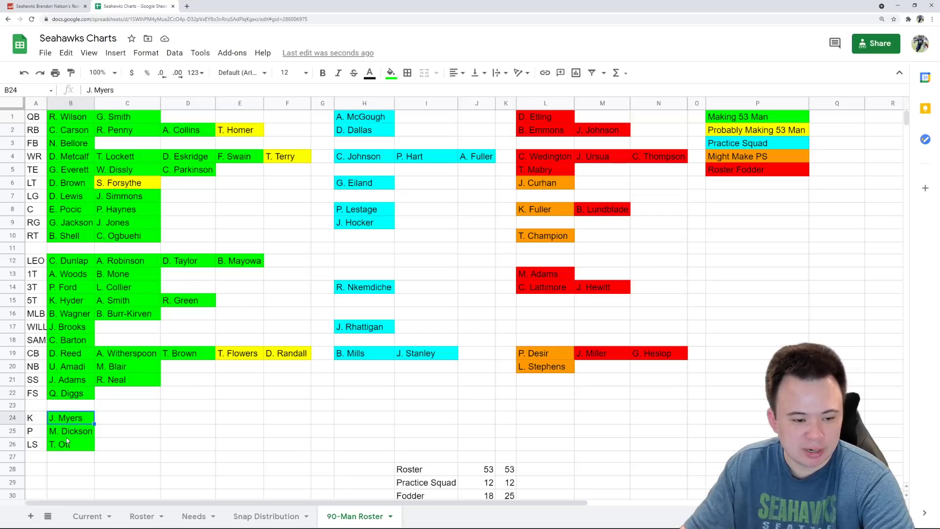
mouse_move(452, 454)
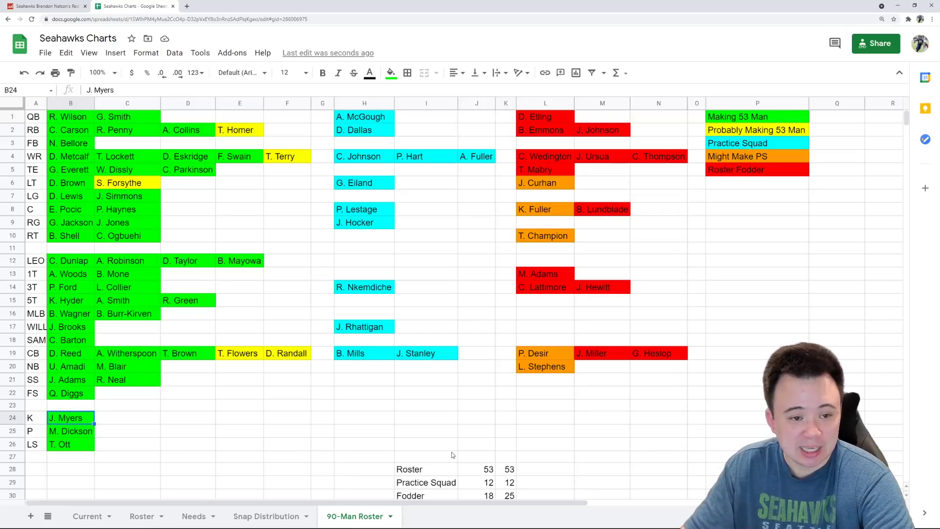
mouse_move(477, 486)
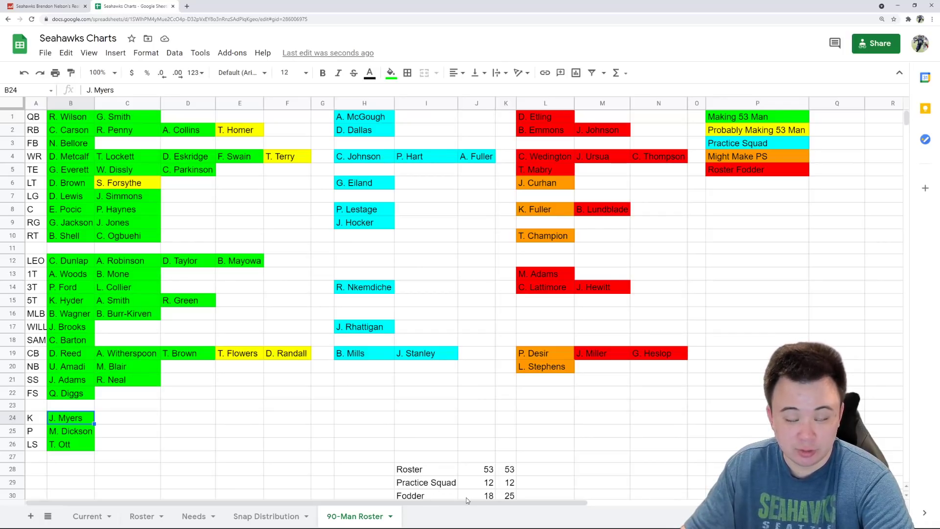
mouse_move(472, 467)
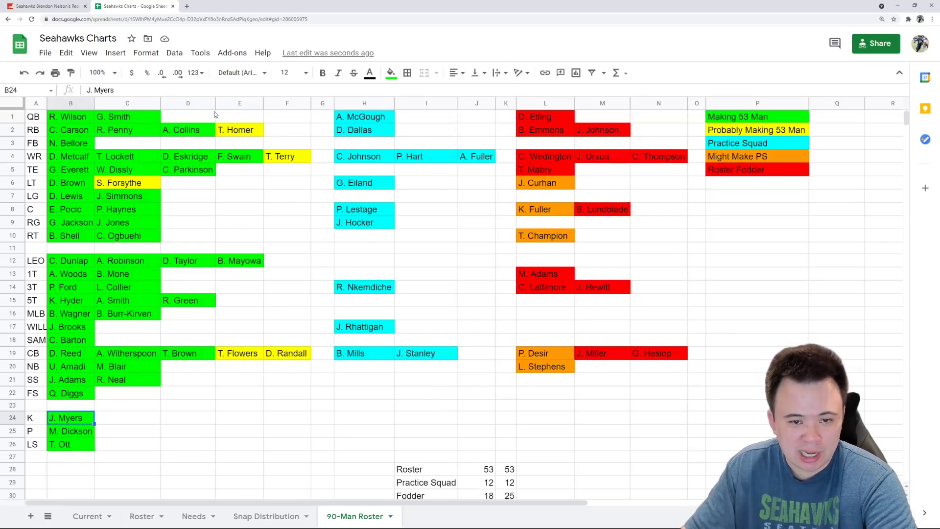
mouse_move(328, 144)
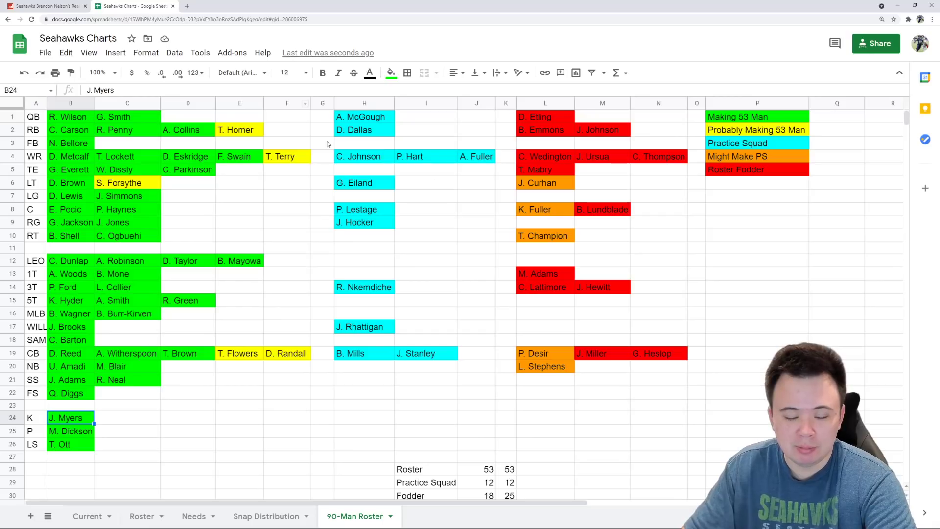
mouse_move(613, 110)
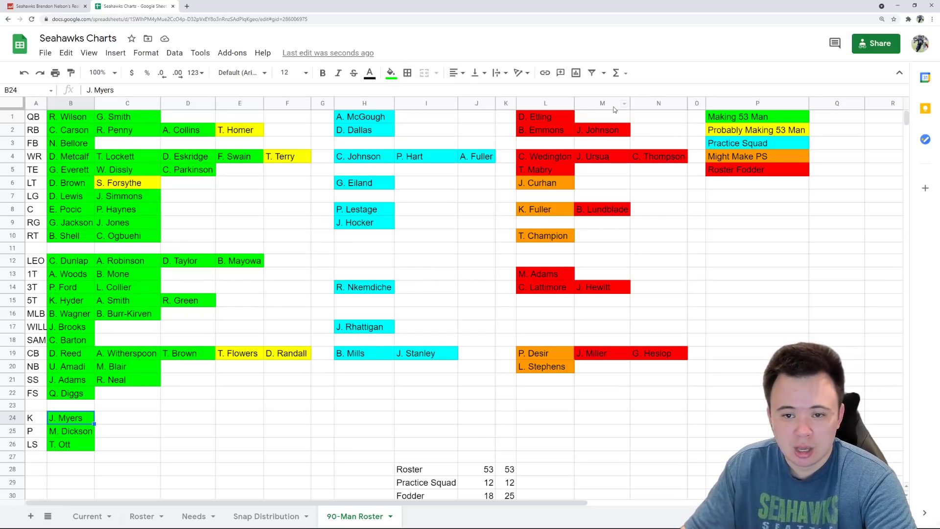